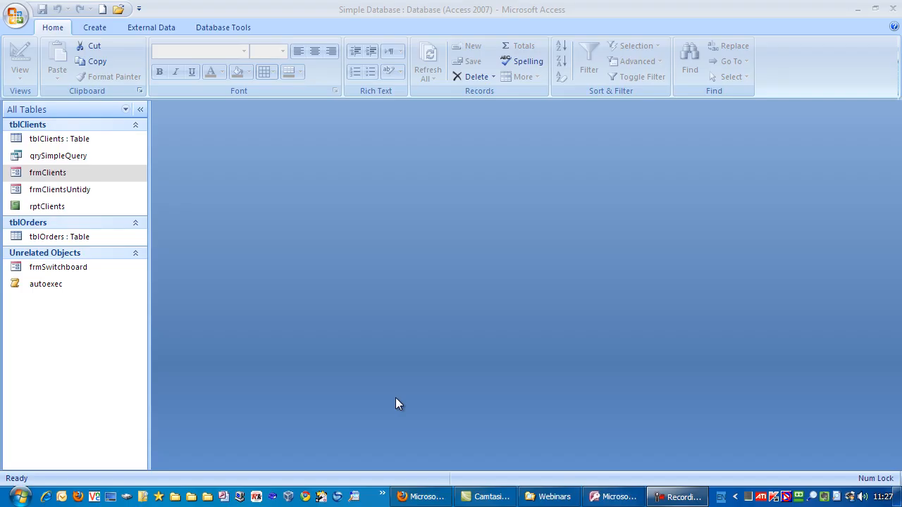
pyautogui.moveTo(420, 365)
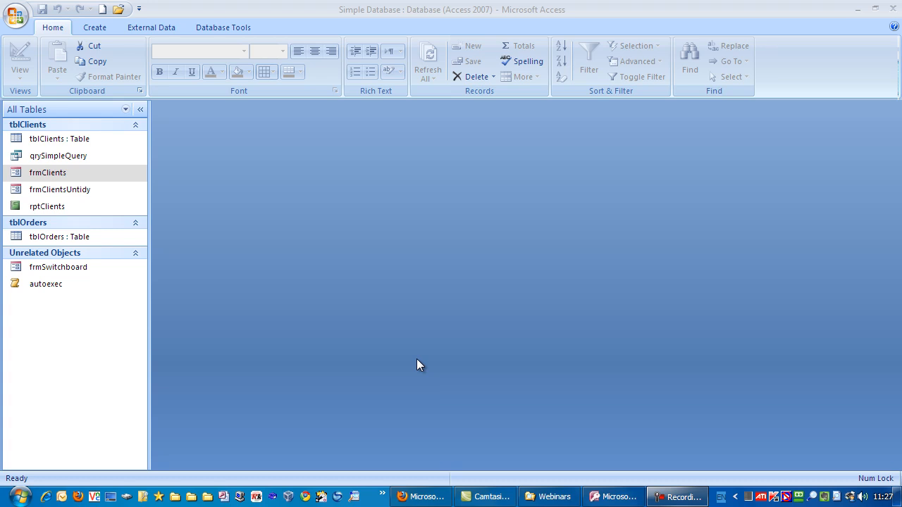
pyautogui.moveTo(80, 173)
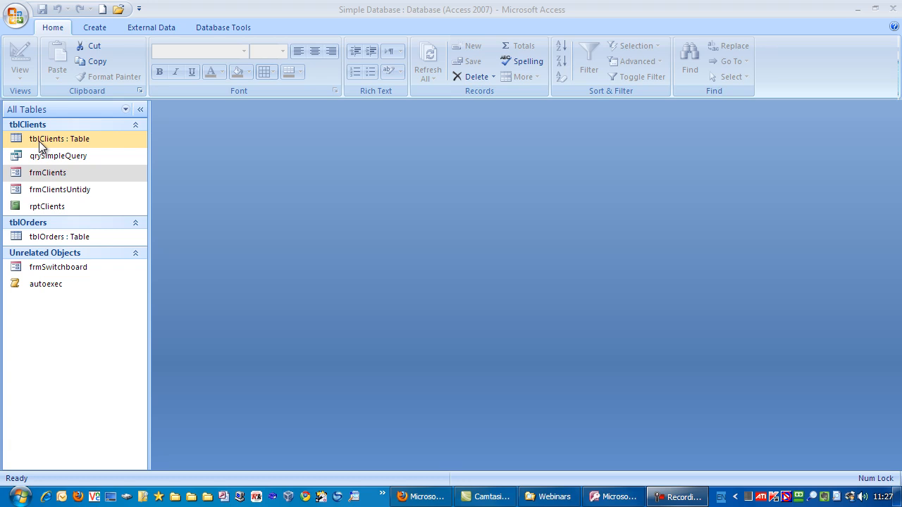
pyautogui.click(46, 284)
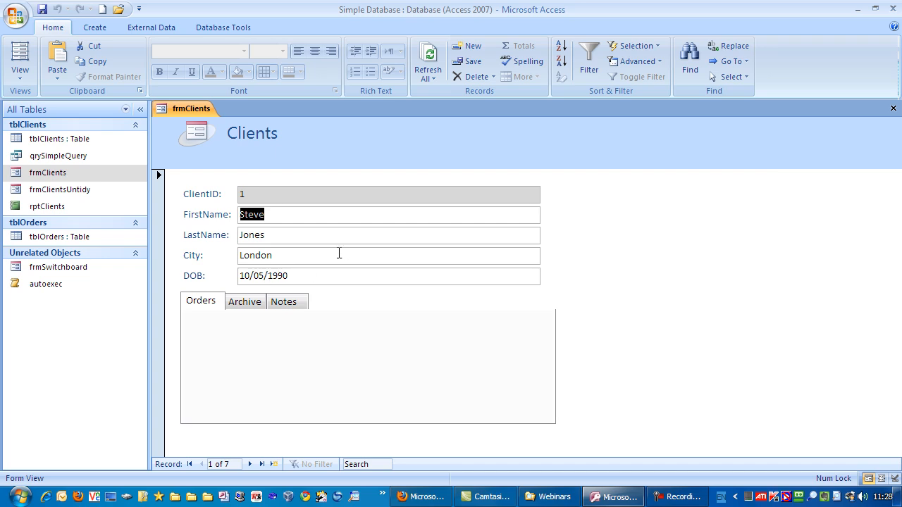
pyautogui.moveTo(248, 251)
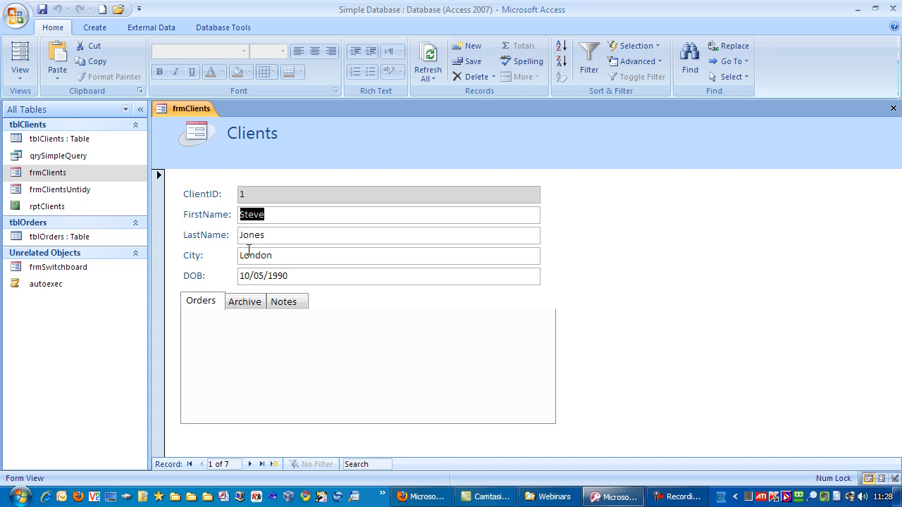
pyautogui.moveTo(293, 211)
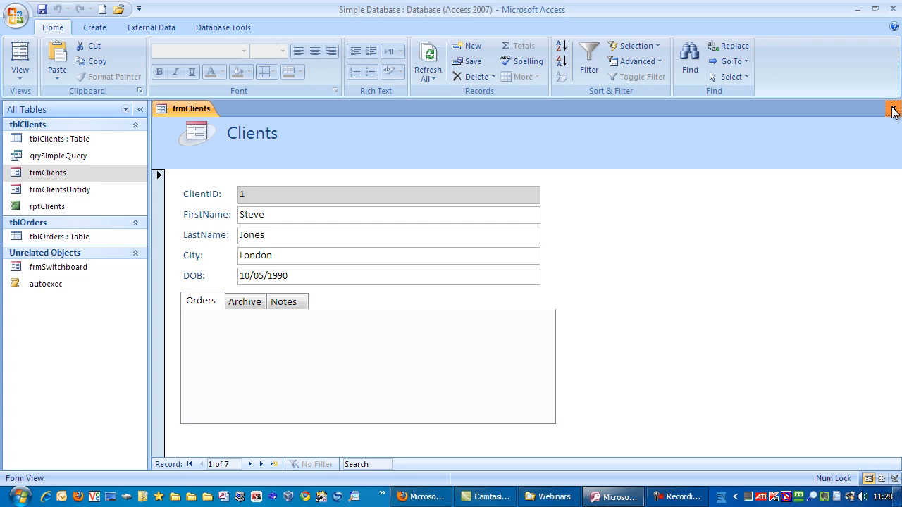
# Close frmClients and add Text fields Address1 and Address2 to the tblClients design
pyautogui.click(893, 110)
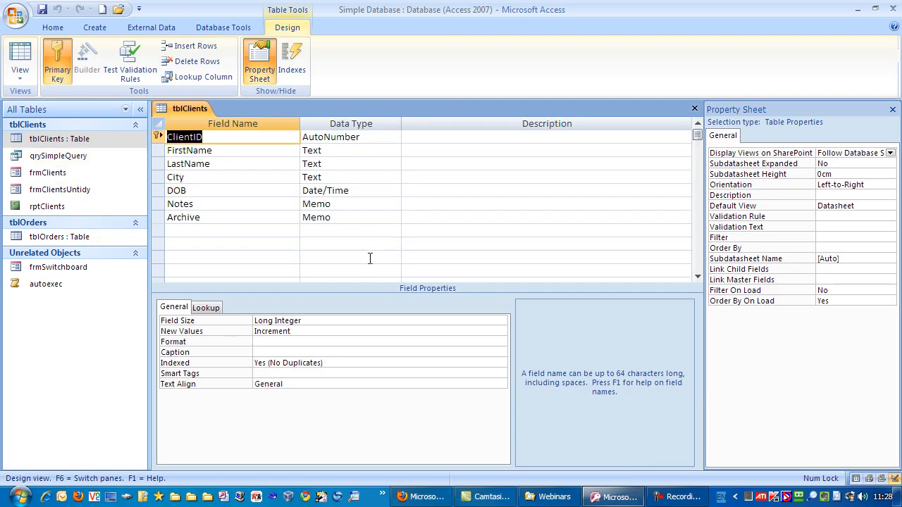
pyautogui.moveTo(213, 236)
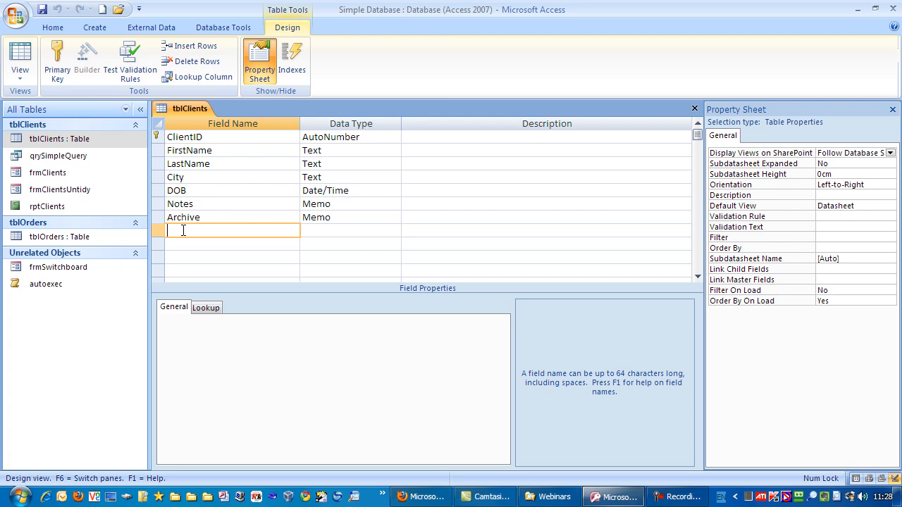
pyautogui.write('Address1')
pyautogui.click(232, 244)
pyautogui.write('Address2')
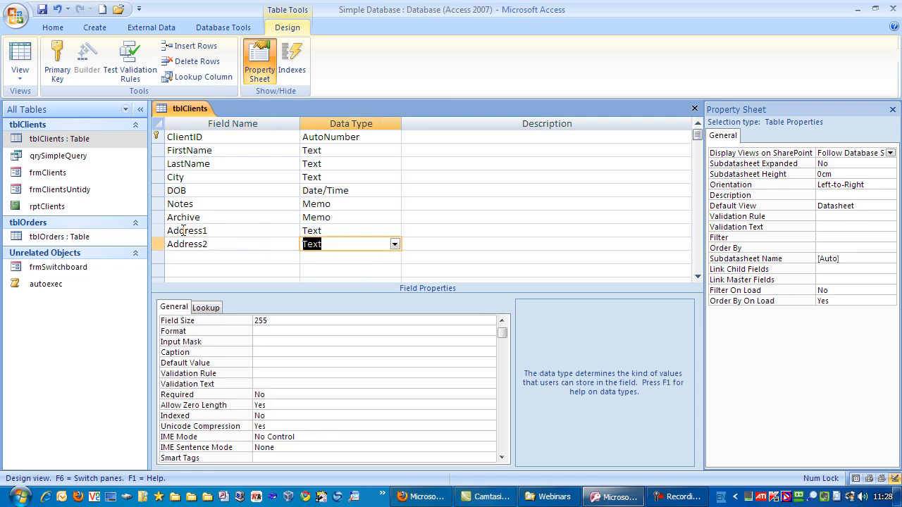
# Drag the Address1 and Address2 rows below LastName, ahead of City
pyautogui.click(546, 244)
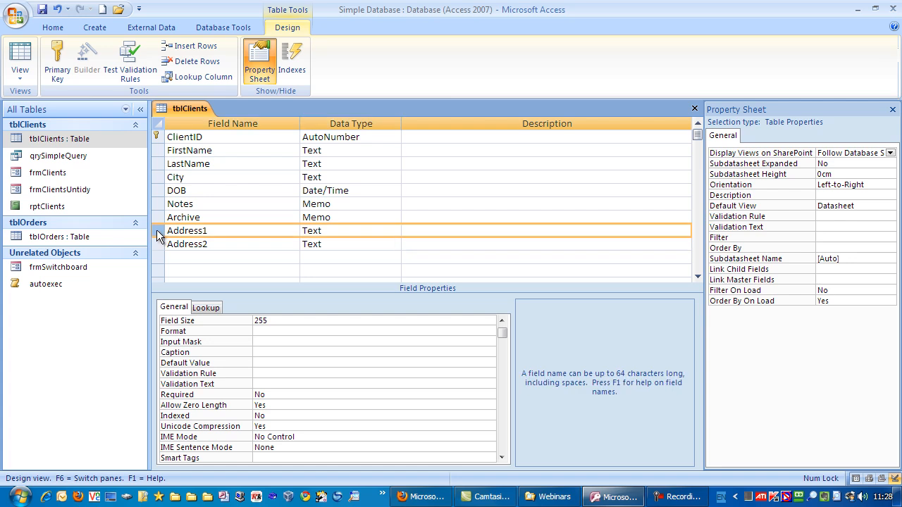
pyautogui.moveTo(151, 225)
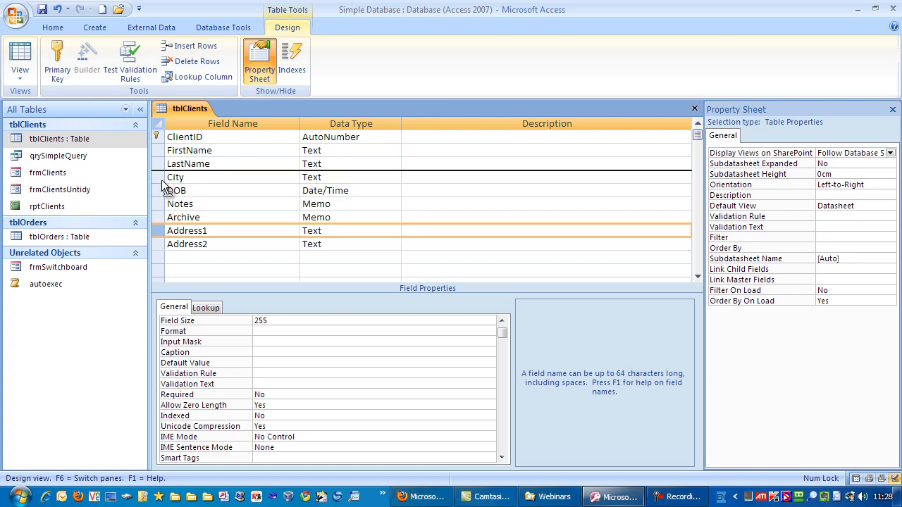
pyautogui.moveTo(156, 231); pyautogui.dragTo(157, 176)
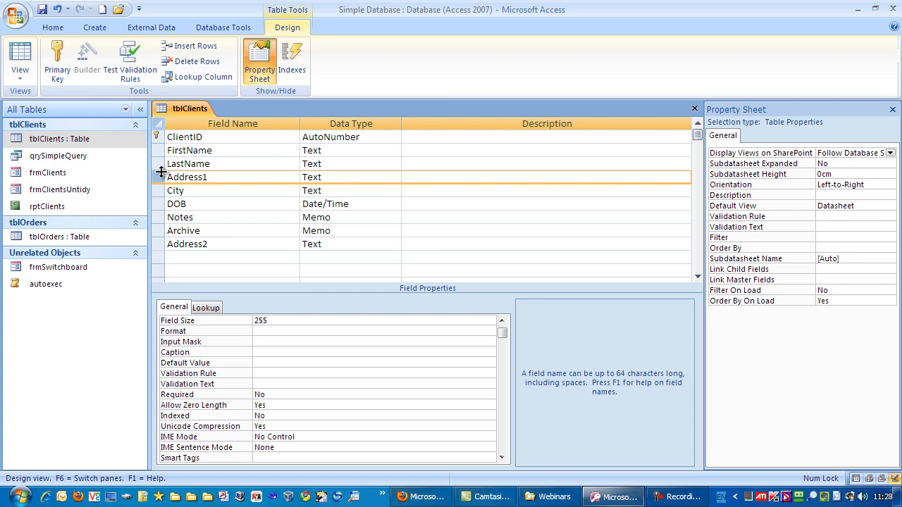
pyautogui.moveTo(216, 244)
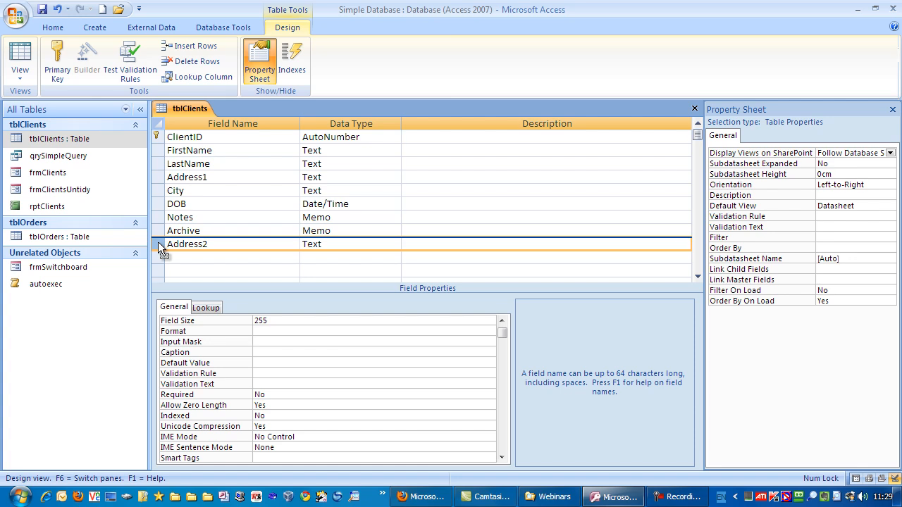
pyautogui.moveTo(160, 243); pyautogui.dragTo(159, 190)
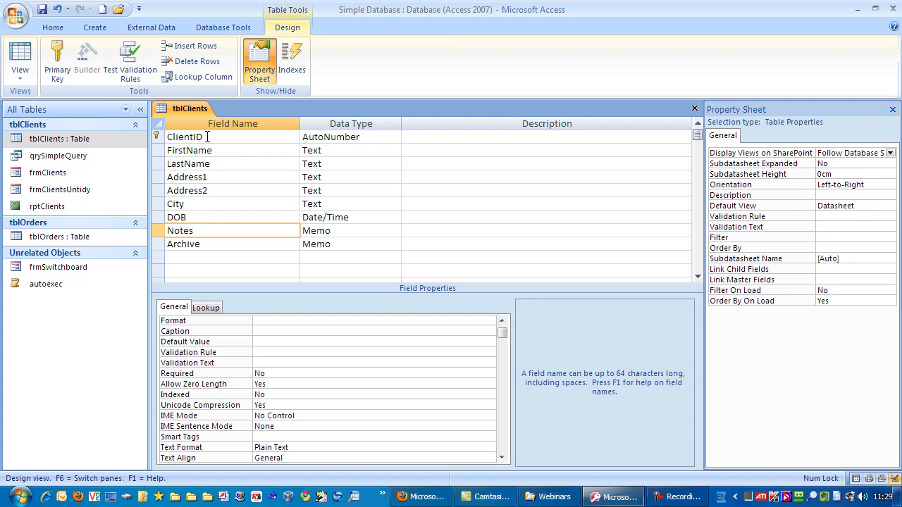
pyautogui.moveTo(635, 202)
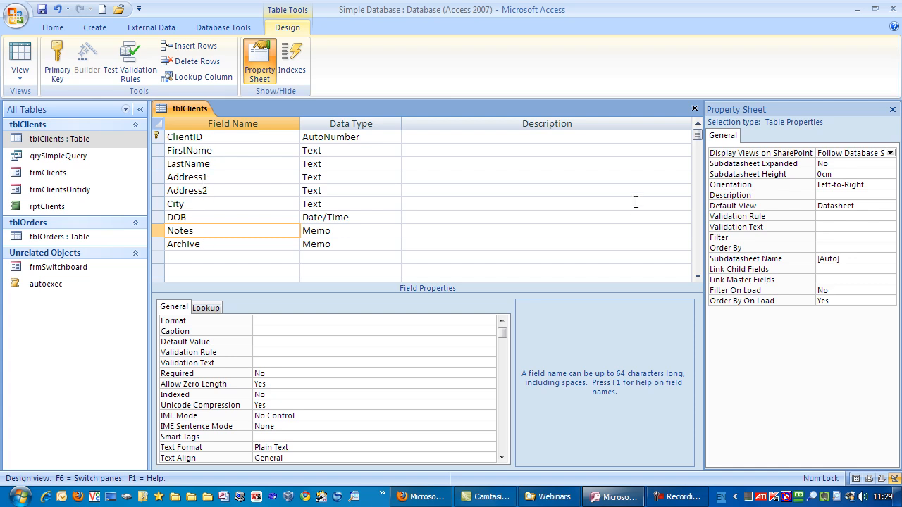
pyautogui.moveTo(206, 212)
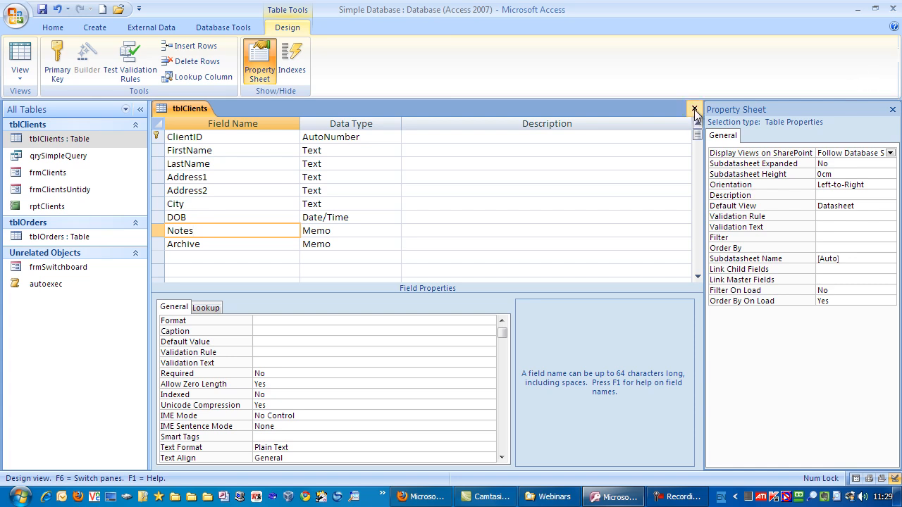
# Save and close tblClients, then open frmClients in Design View
pyautogui.click(694, 108)
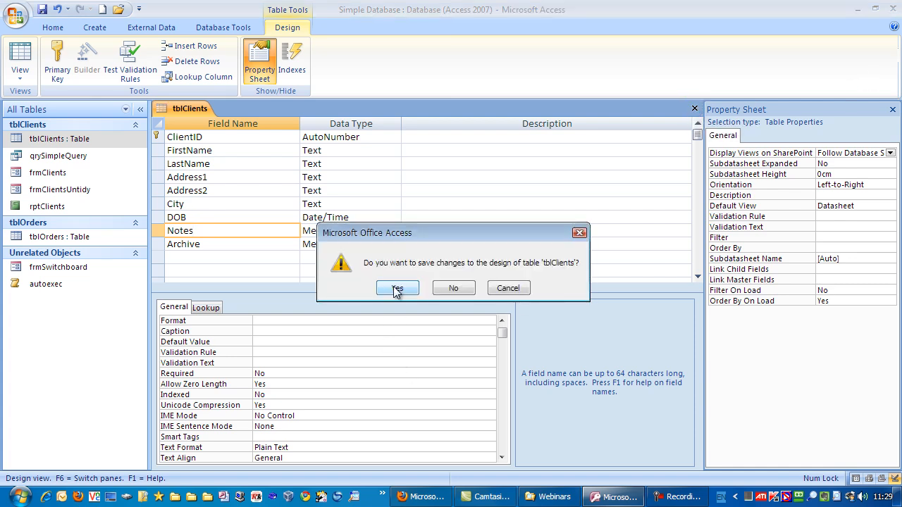
pyautogui.click(397, 288)
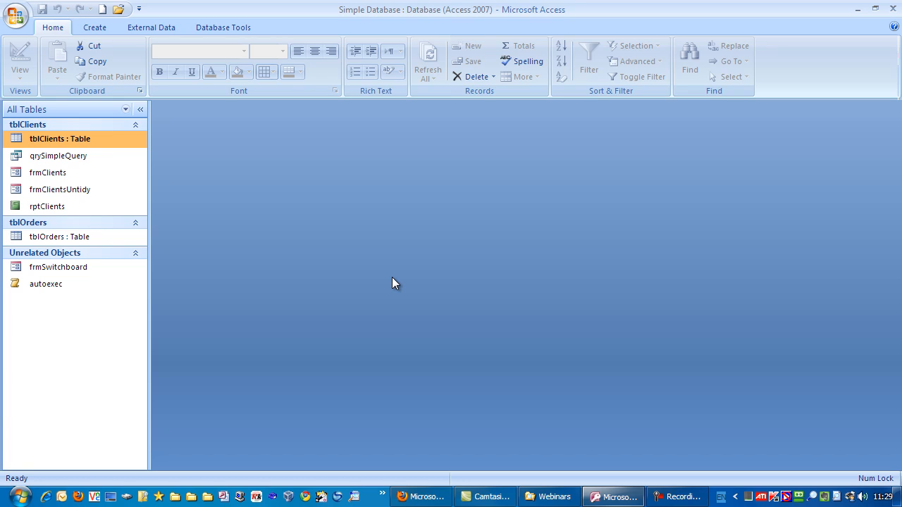
pyautogui.click(48, 173)
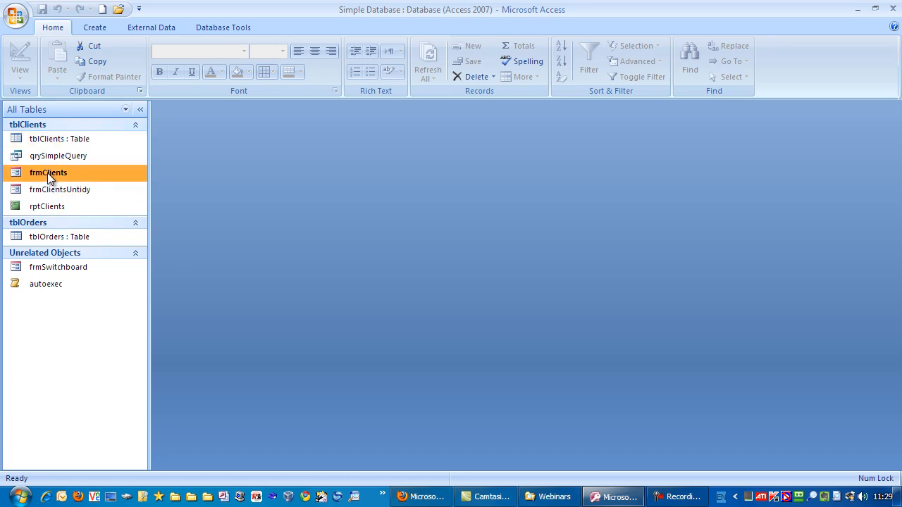
pyautogui.rightClick(48, 173)
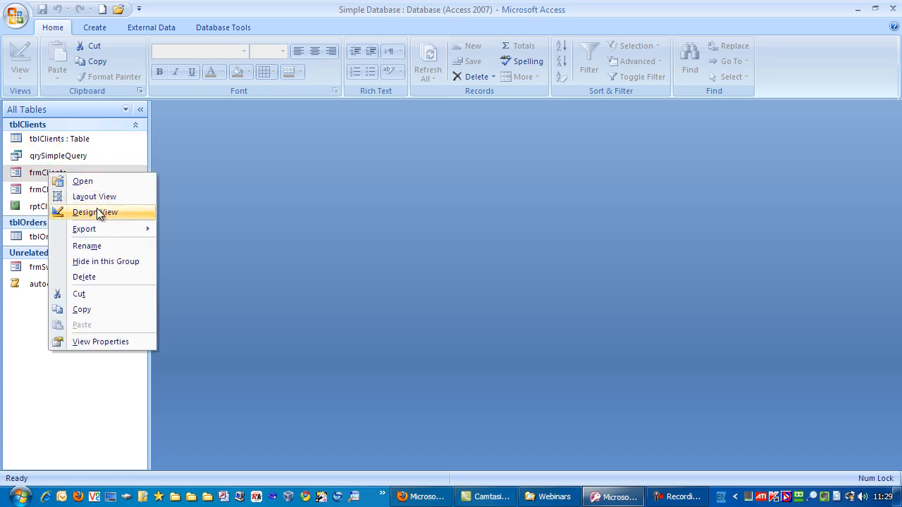
pyautogui.click(94, 212)
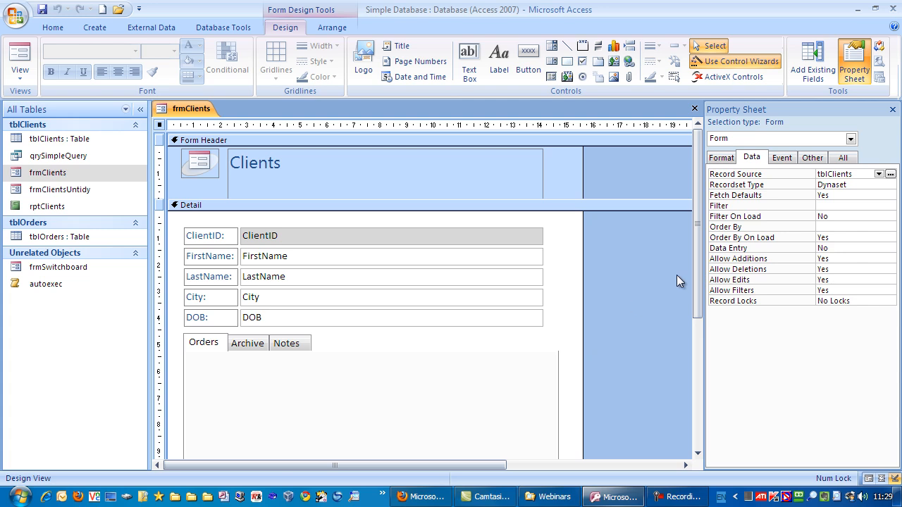
# Enlarge the form's Detail section to make room for new fields
pyautogui.scroll(-3)
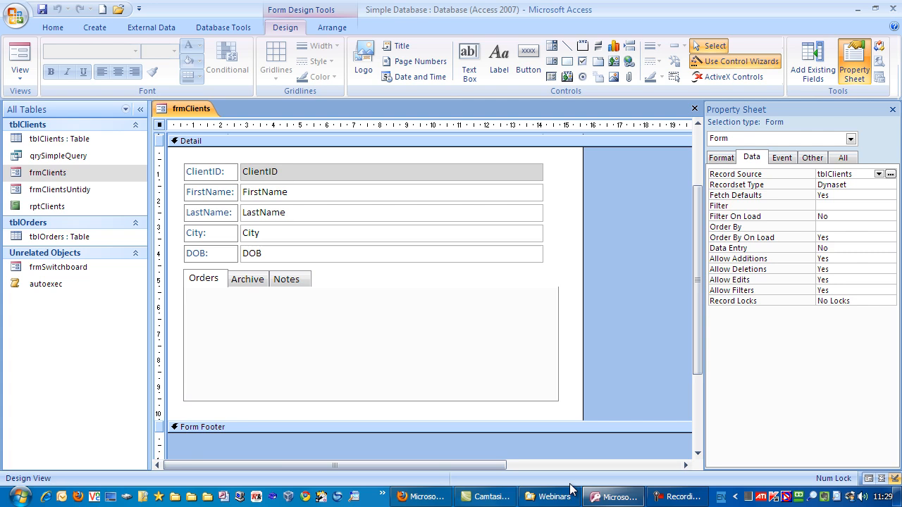
pyautogui.scroll(-3)
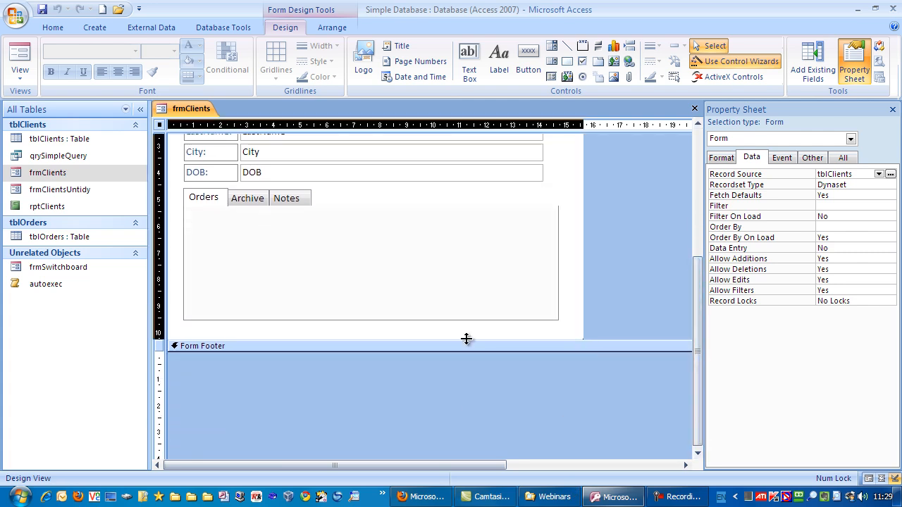
pyautogui.moveTo(467, 342); pyautogui.dragTo(463, 442)
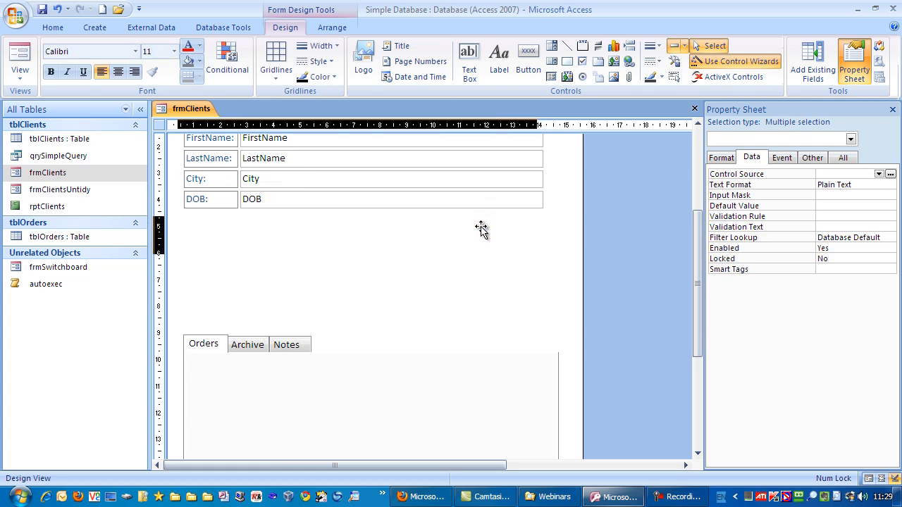
# Remove City and DOB from their layout and drag them further down
pyautogui.click(391, 178)
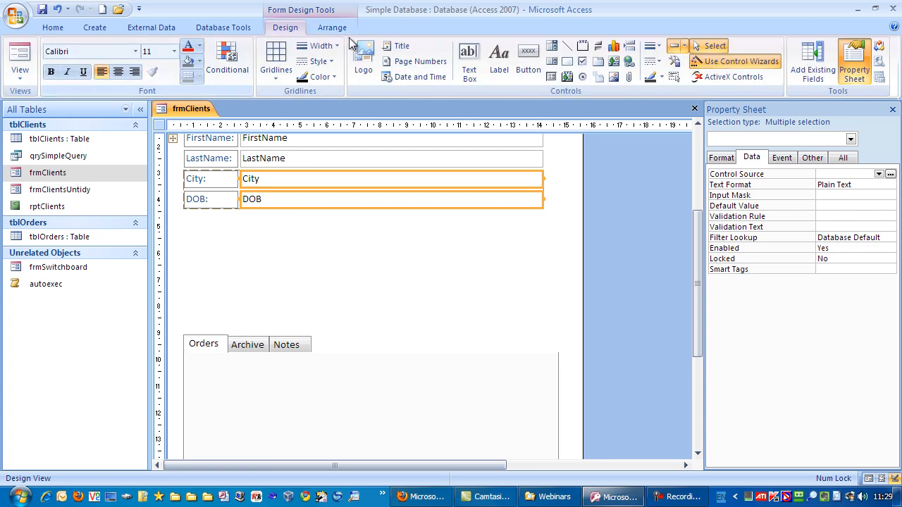
pyautogui.click(332, 27)
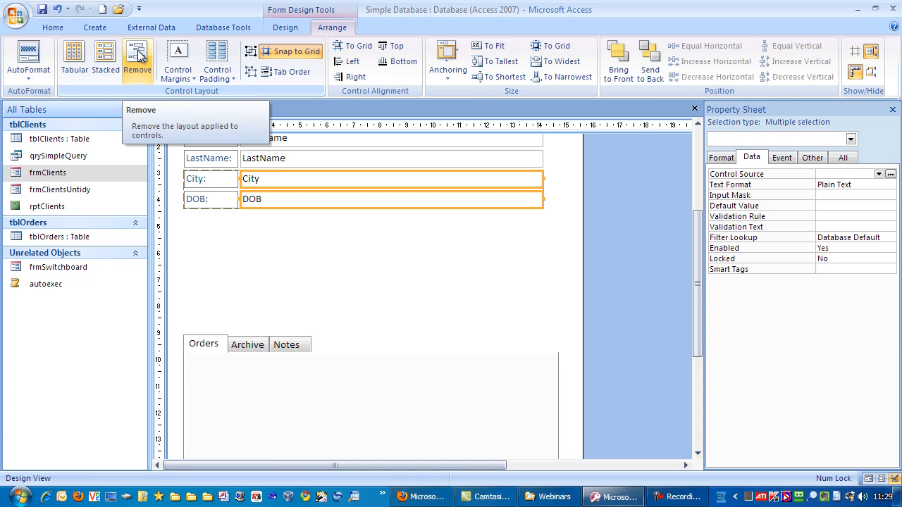
pyautogui.click(138, 57)
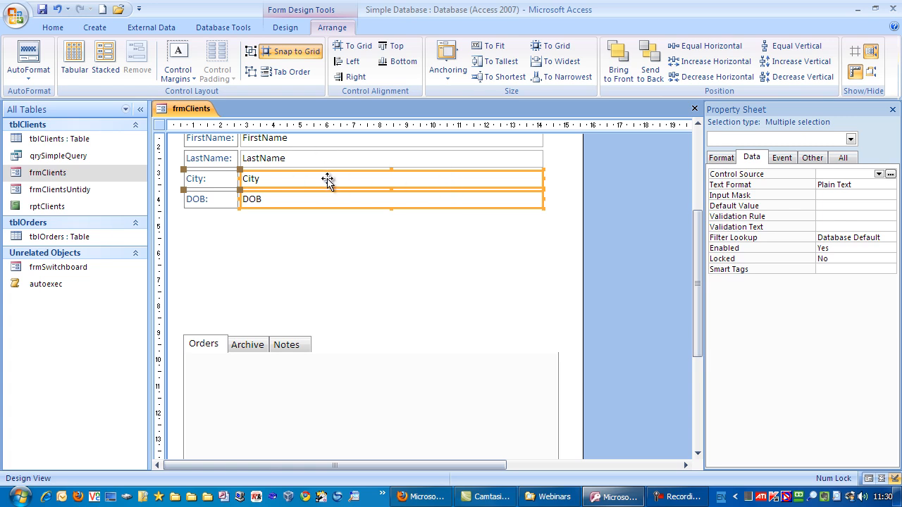
pyautogui.moveTo(324, 182)
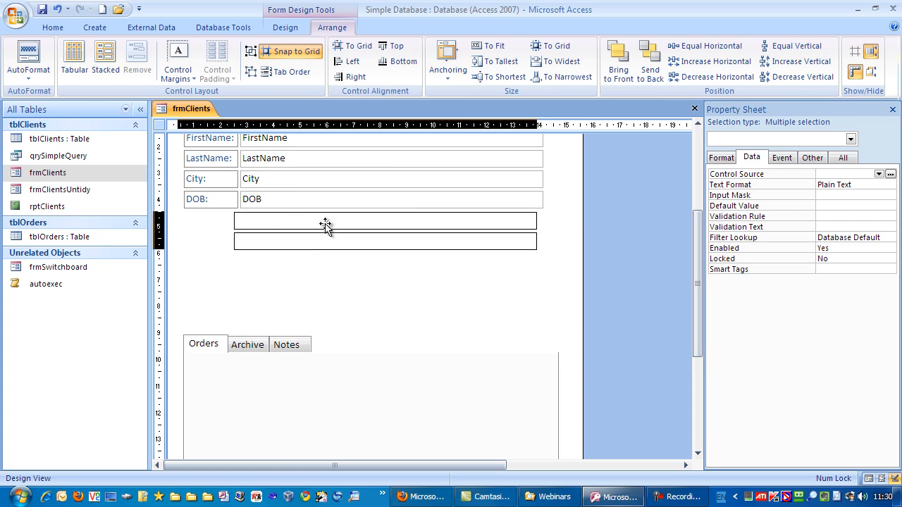
pyautogui.moveTo(325, 222); pyautogui.dragTo(325, 275)
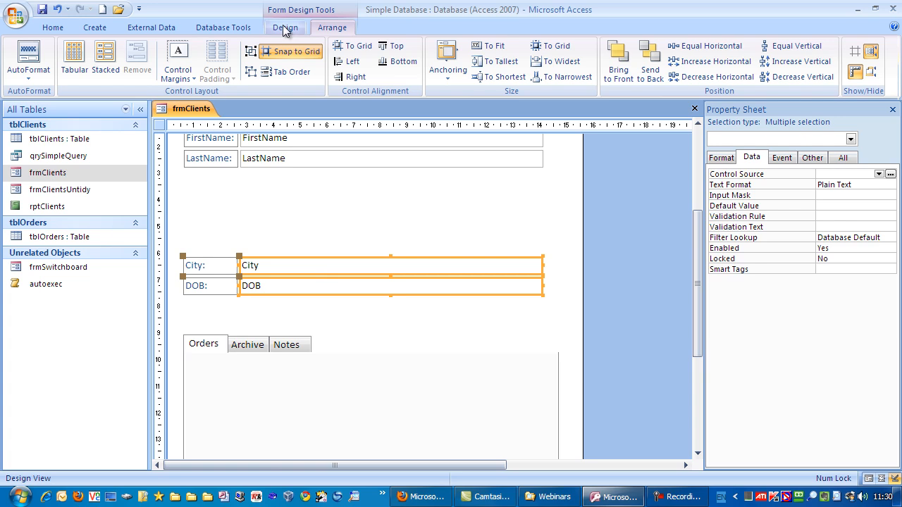
# Drag Address1 and Address2 from the Field List onto the form
pyautogui.click(286, 27)
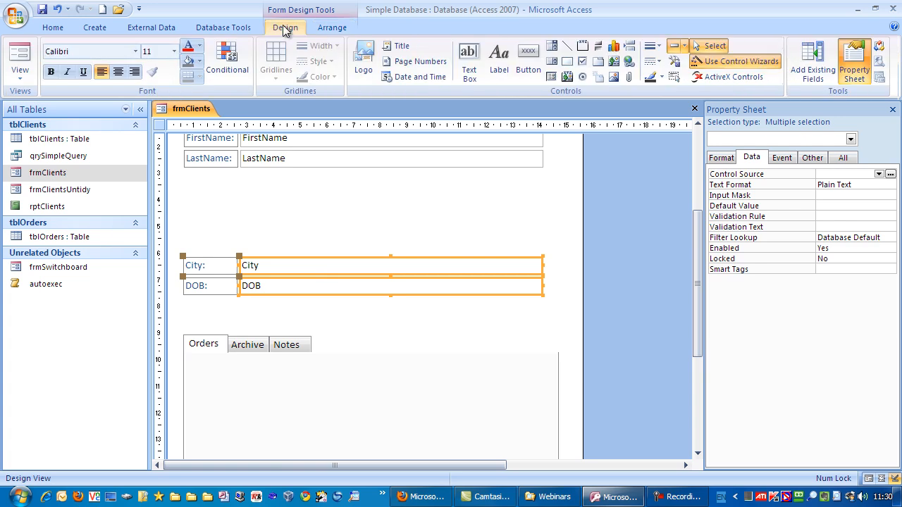
pyautogui.moveTo(813, 60)
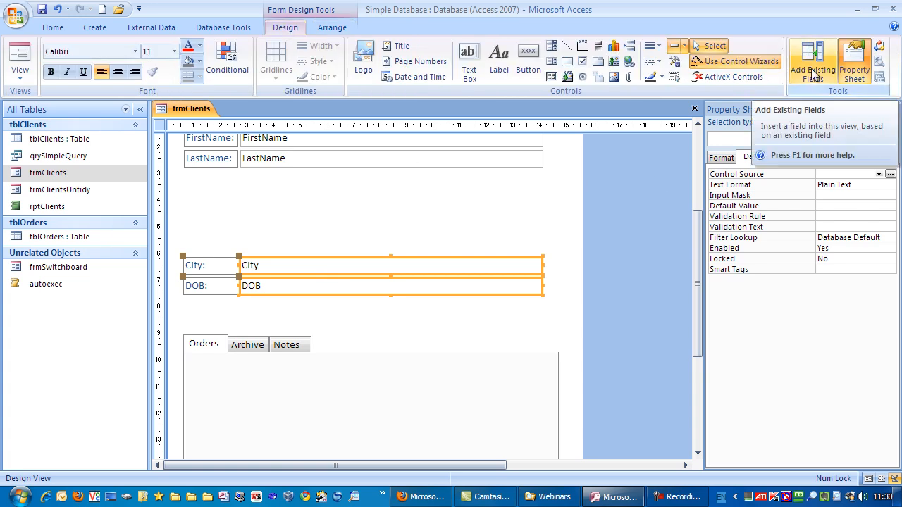
pyautogui.click(812, 62)
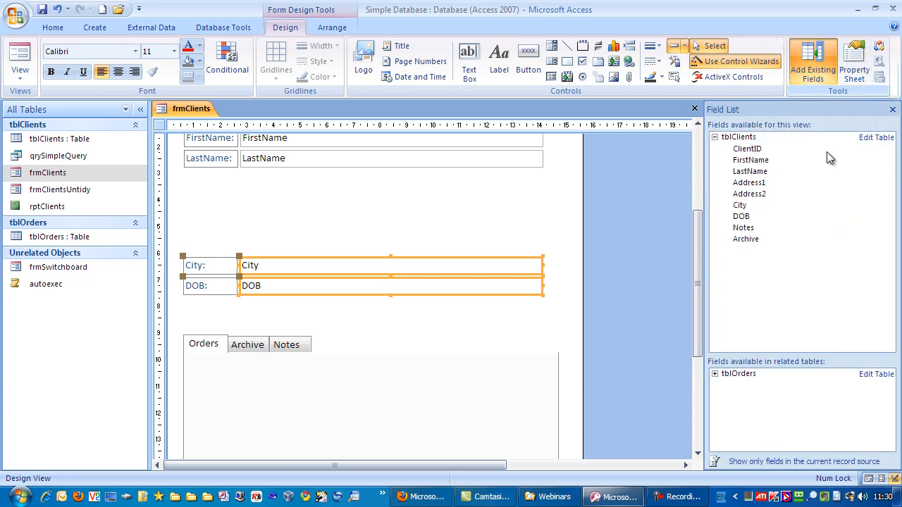
pyautogui.click(749, 183)
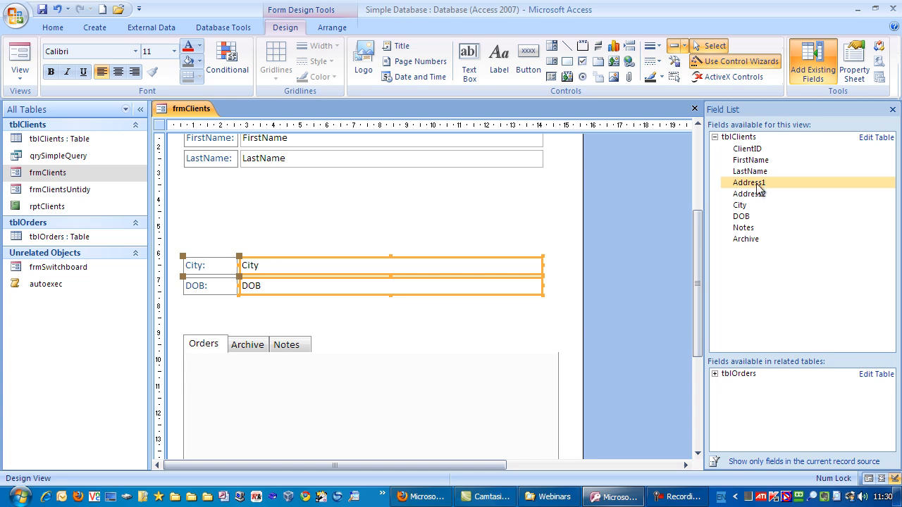
pyautogui.moveTo(749, 183); pyautogui.dragTo(342, 190)
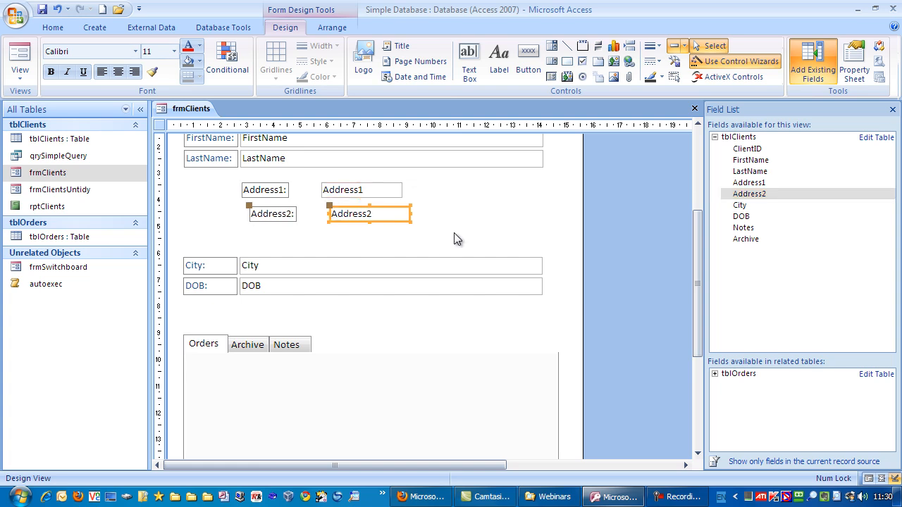
# Position Address1 and Address2 one above the other directly beneath LastName
pyautogui.scroll(3)
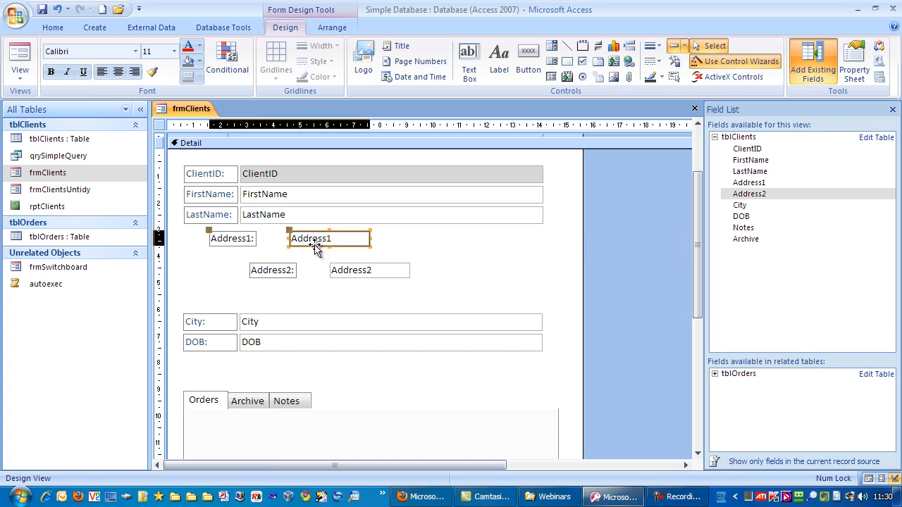
pyautogui.click(369, 270)
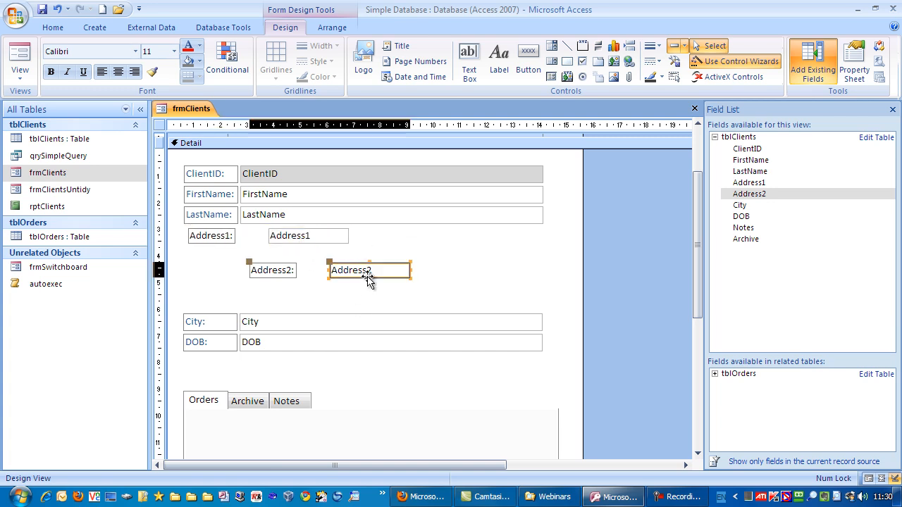
pyautogui.moveTo(370, 270); pyautogui.dragTo(321, 265)
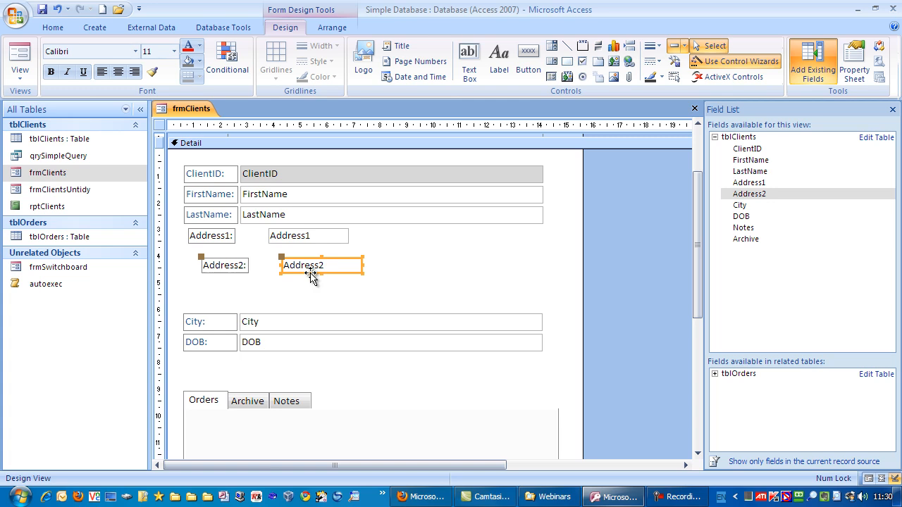
pyautogui.moveTo(322, 265); pyautogui.dragTo(308, 255)
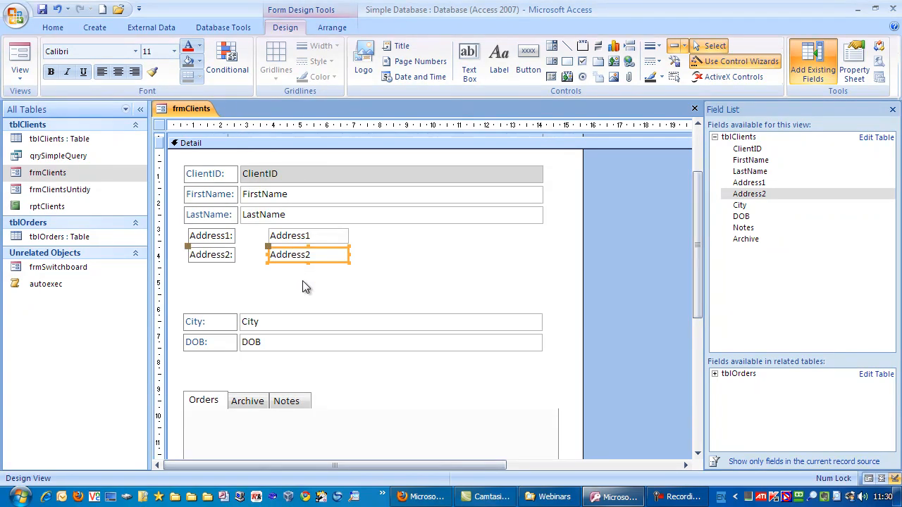
# Left-align the Address1 and Address2 labels and text boxes with LastName's
pyautogui.click(210, 287)
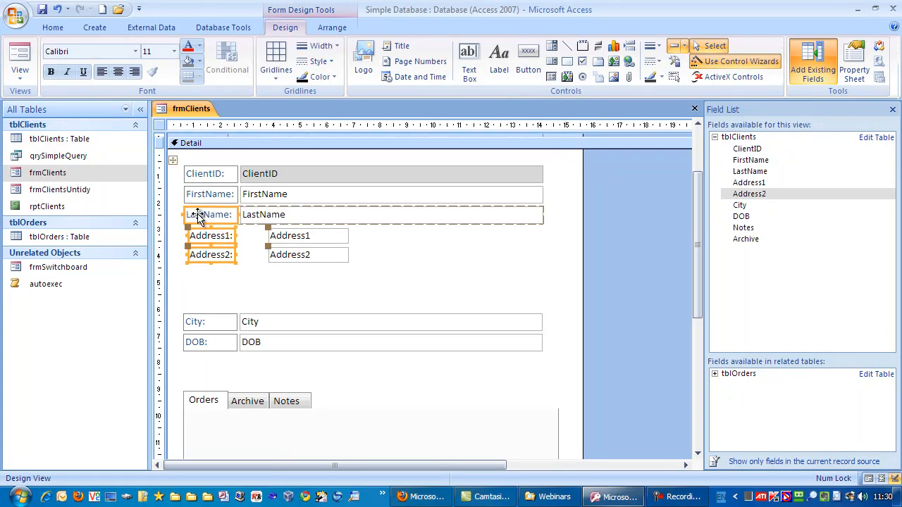
pyautogui.rightClick(212, 214)
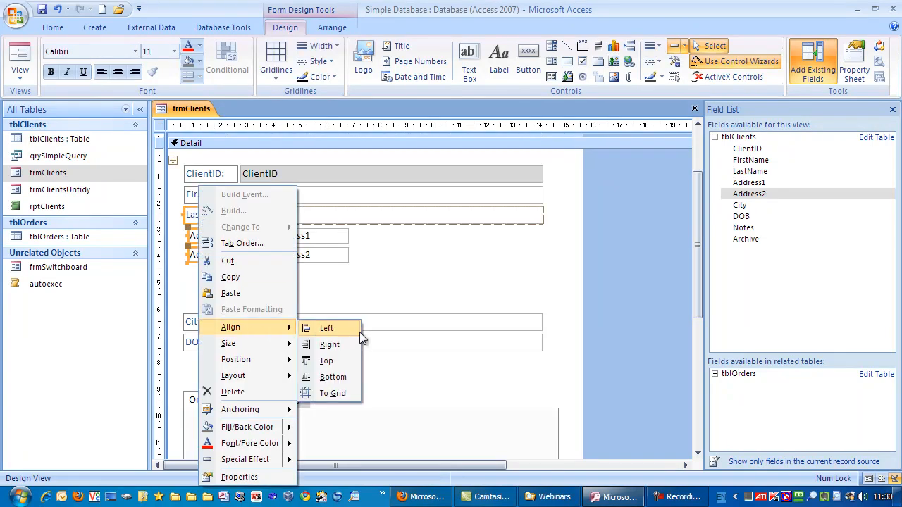
pyautogui.click(326, 328)
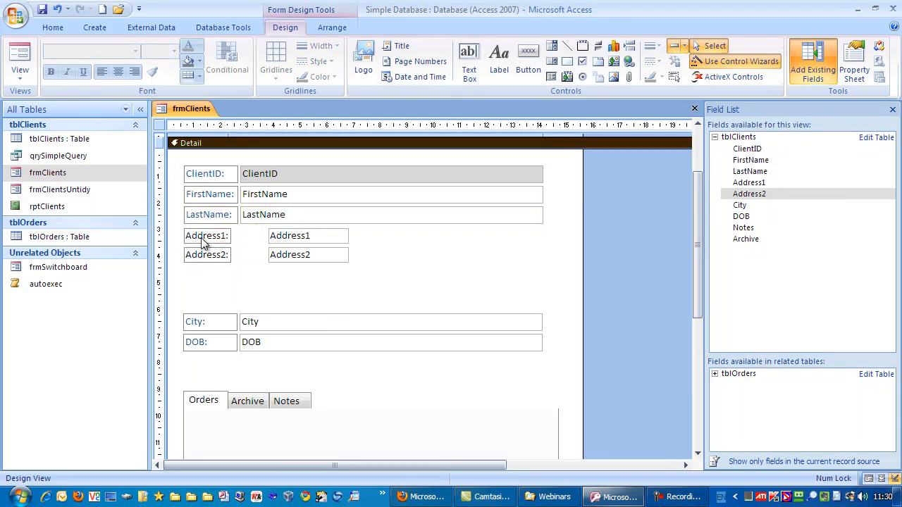
pyautogui.moveTo(299, 217)
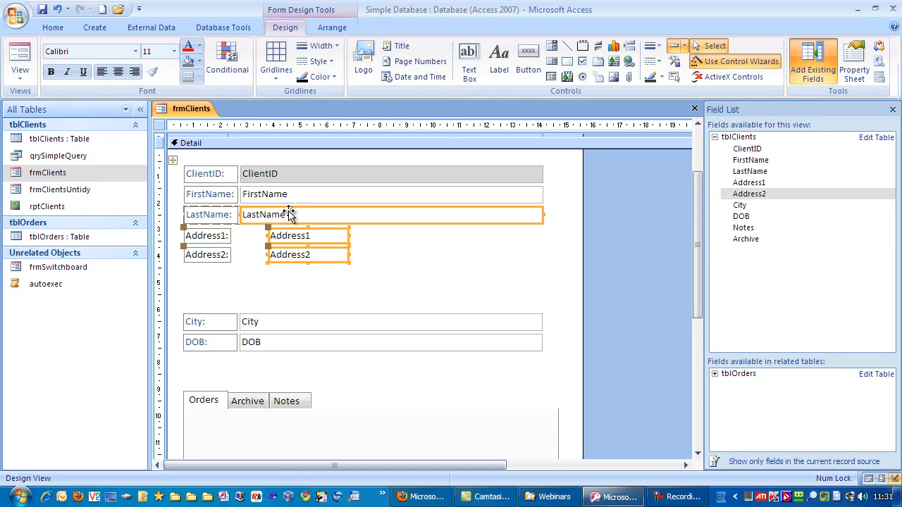
pyautogui.rightClick(289, 214)
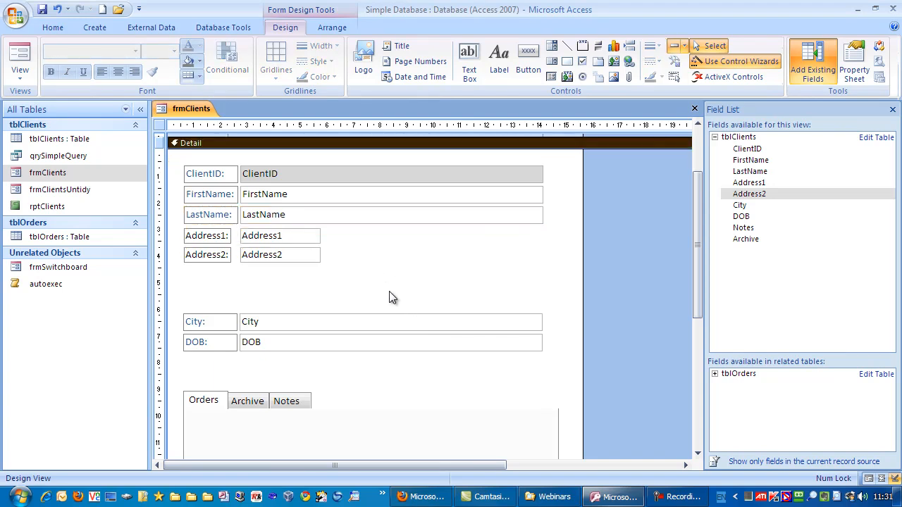
pyautogui.moveTo(277, 237)
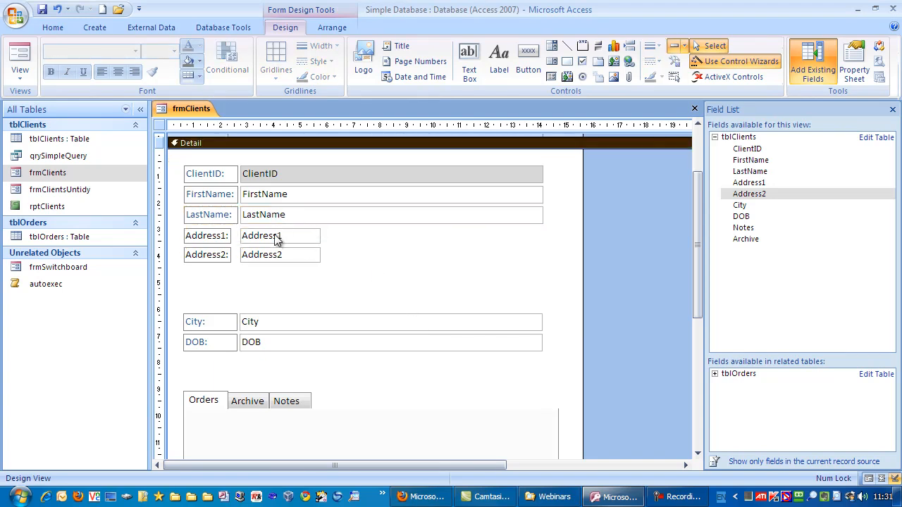
pyautogui.moveTo(344, 276)
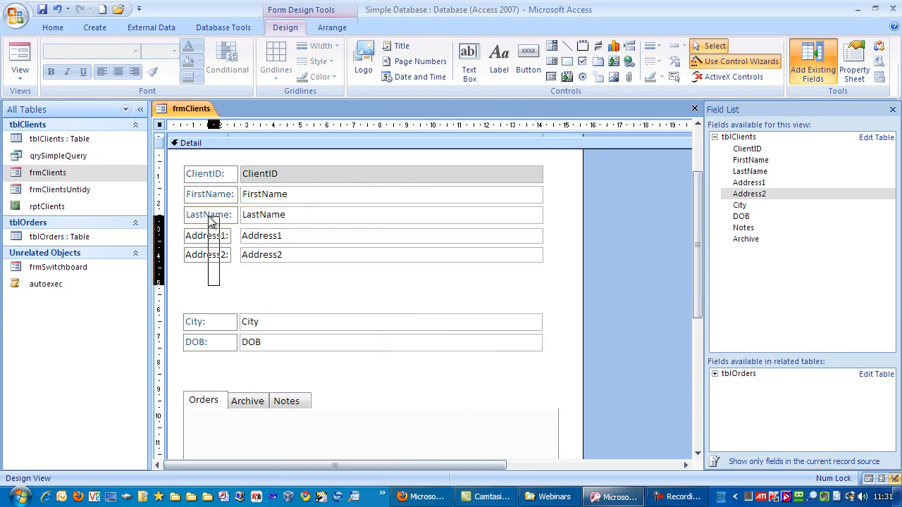
# Size the LastName, Address1 and Address2 controls To Widest
pyautogui.rightClick(208, 215)
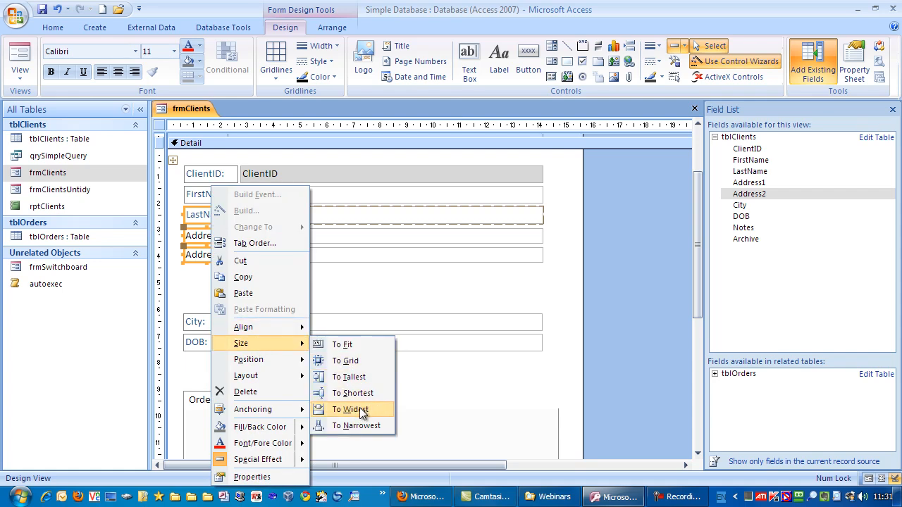
pyautogui.click(349, 409)
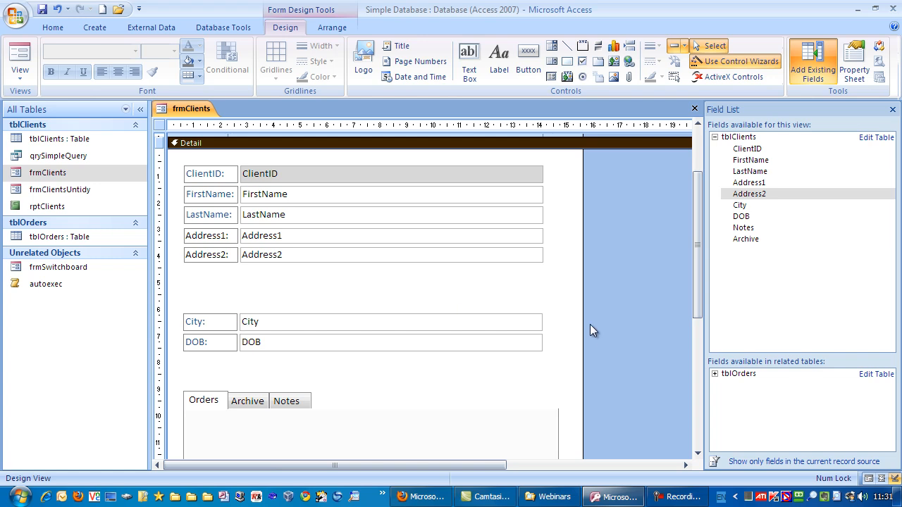
pyautogui.moveTo(222, 208)
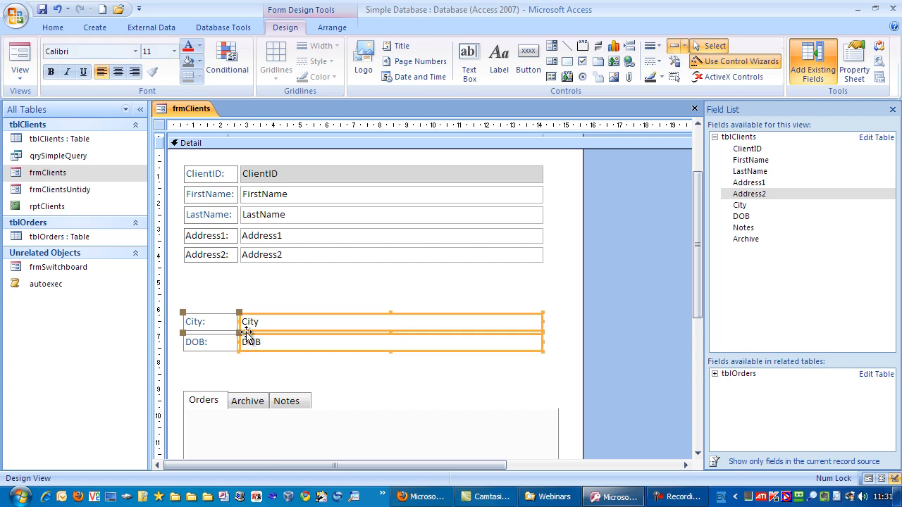
pyautogui.moveTo(465, 258)
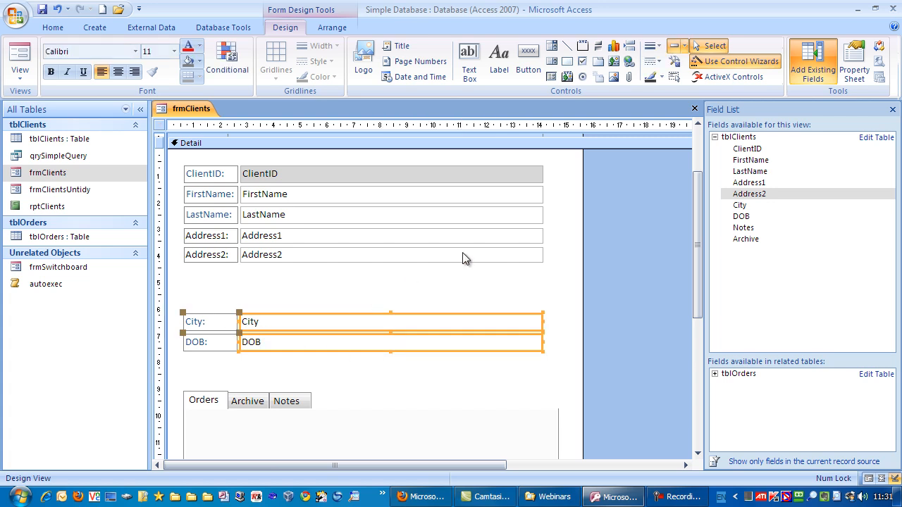
# Move City and DOB up to sit directly beneath Address2
pyautogui.moveTo(392, 321); pyautogui.dragTo(391, 297)
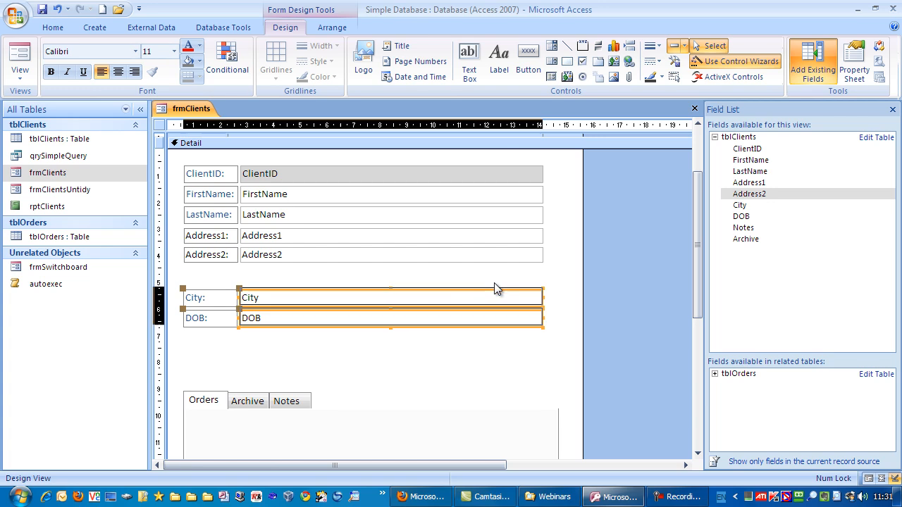
pyautogui.moveTo(493, 295); pyautogui.dragTo(493, 310)
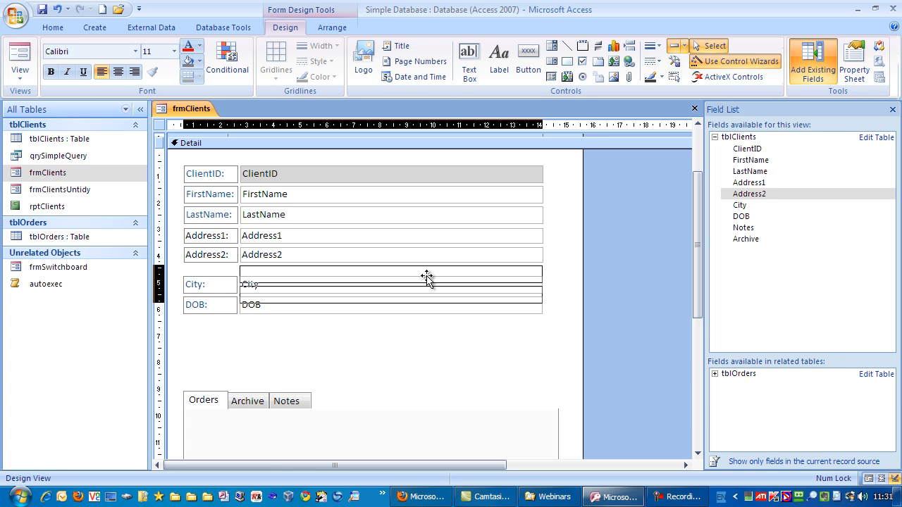
pyautogui.moveTo(427, 282); pyautogui.dragTo(525, 331)
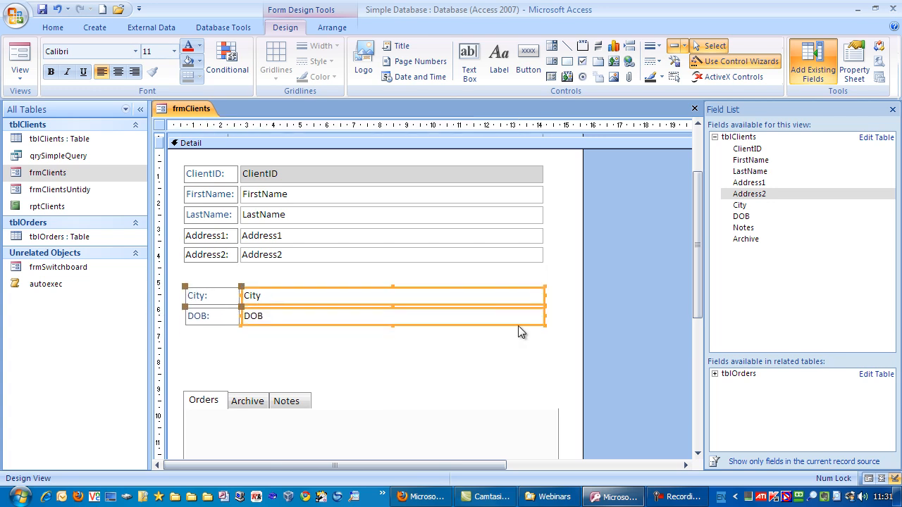
pyautogui.moveTo(393, 316); pyautogui.dragTo(393, 293)
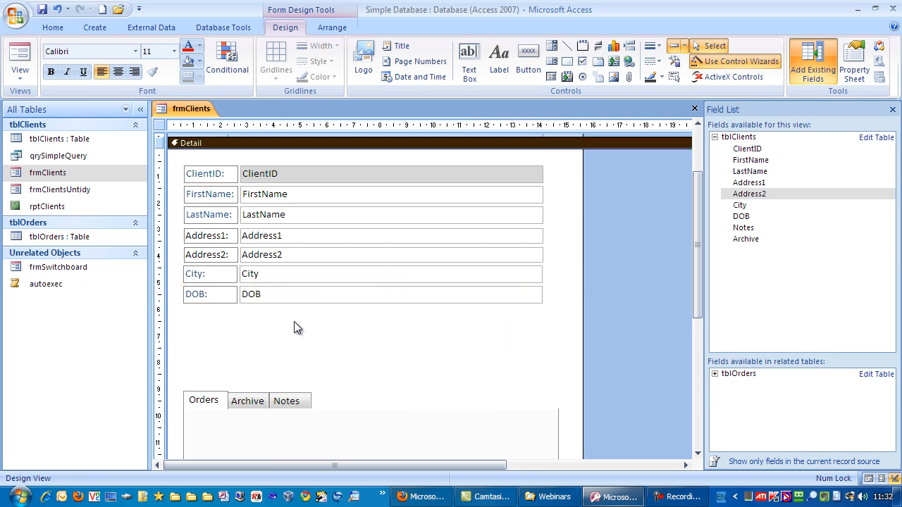
pyautogui.click(381, 310)
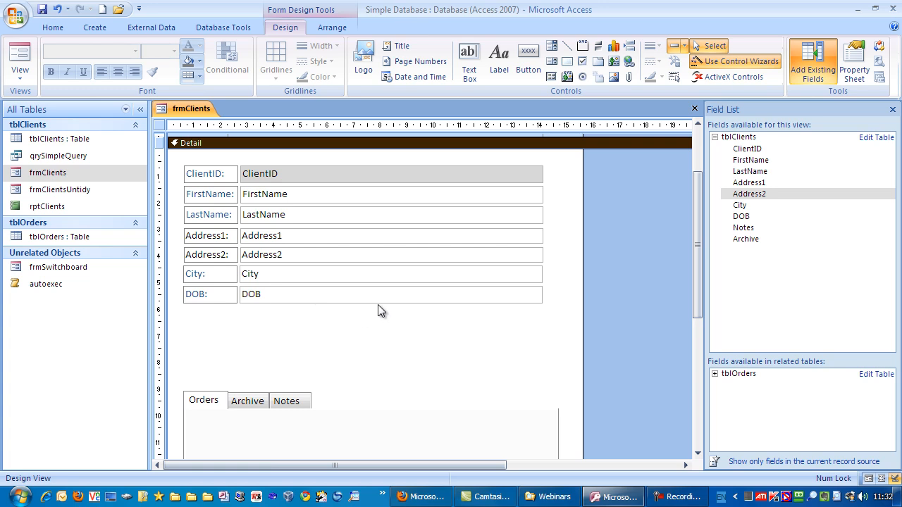
pyautogui.moveTo(249, 349)
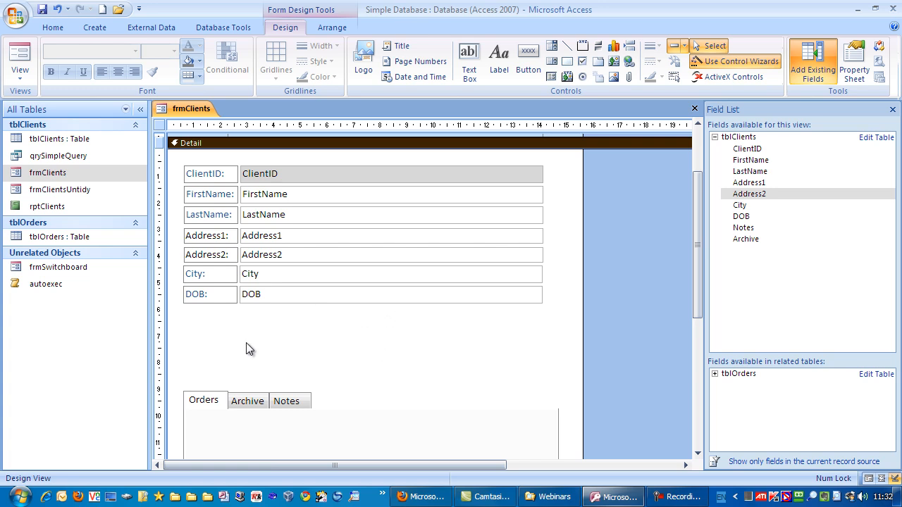
pyautogui.moveTo(207, 223)
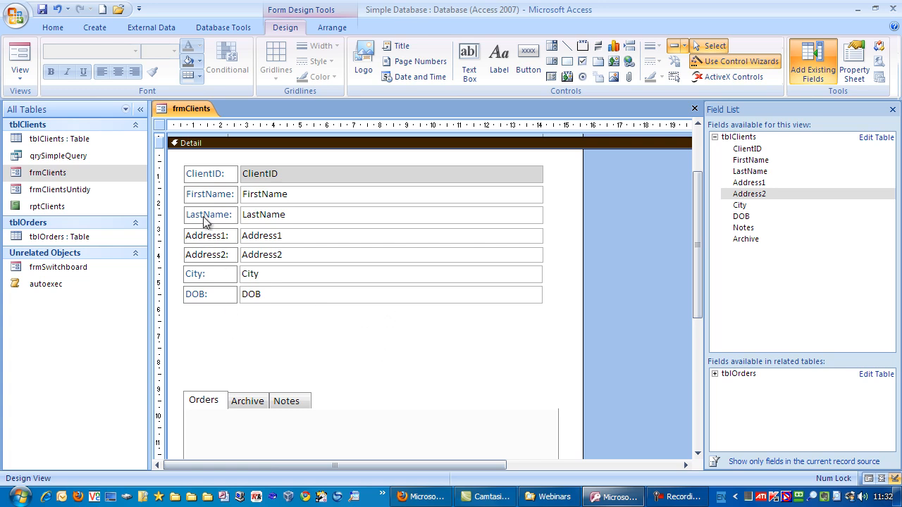
# Copy the LastName label's blue formatting onto the Address labels with Format Painter
pyautogui.click(209, 215)
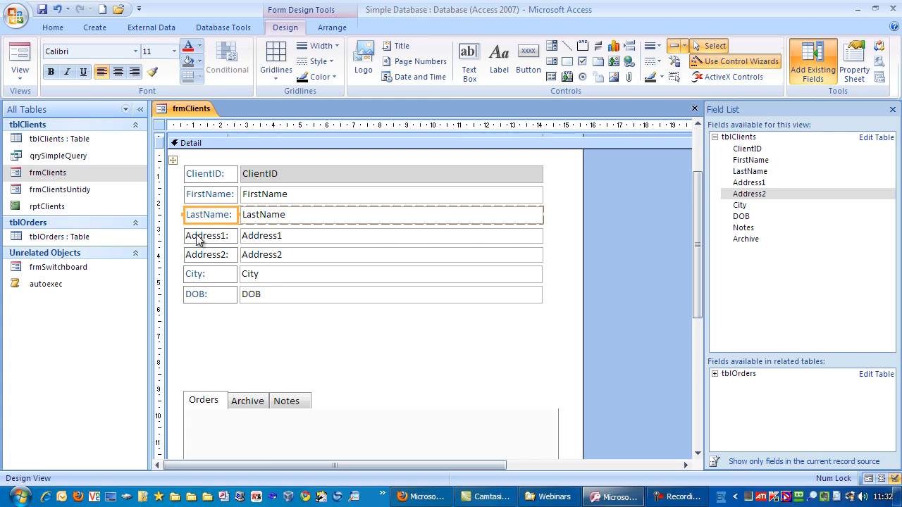
pyautogui.click(207, 255)
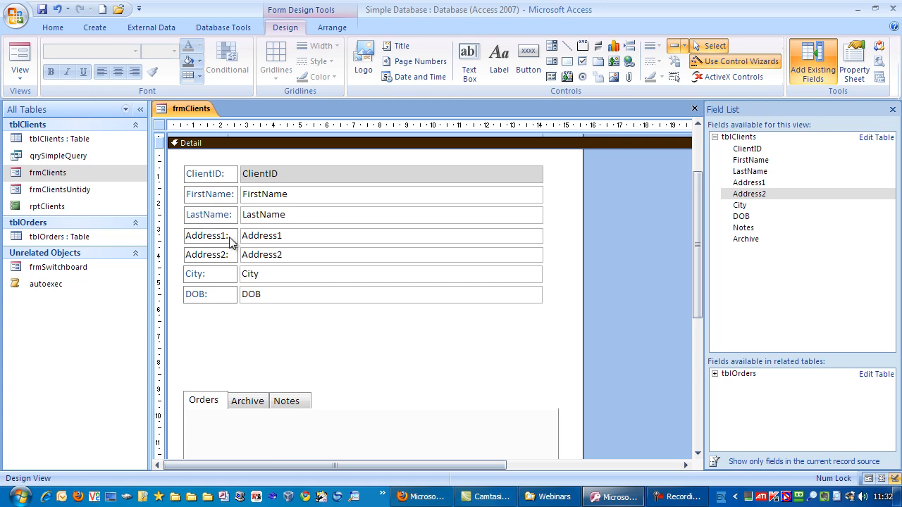
pyautogui.moveTo(215, 225)
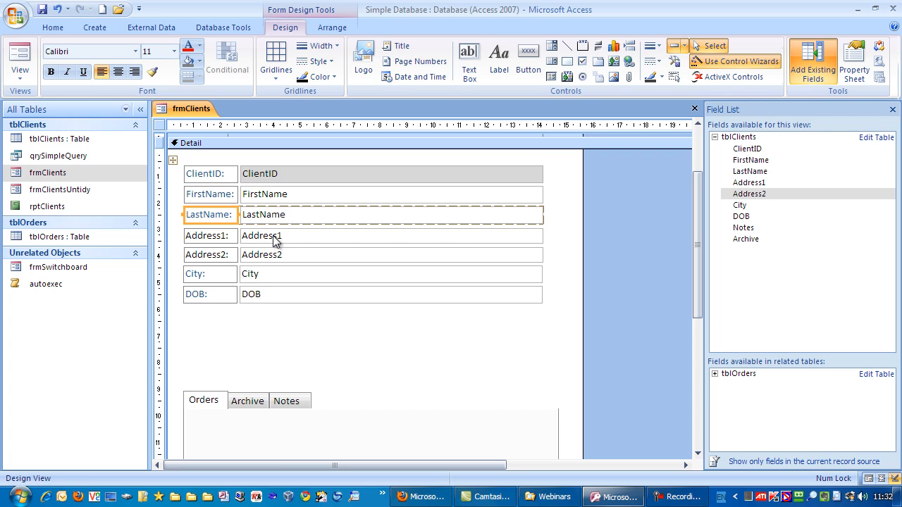
pyautogui.moveTo(153, 73)
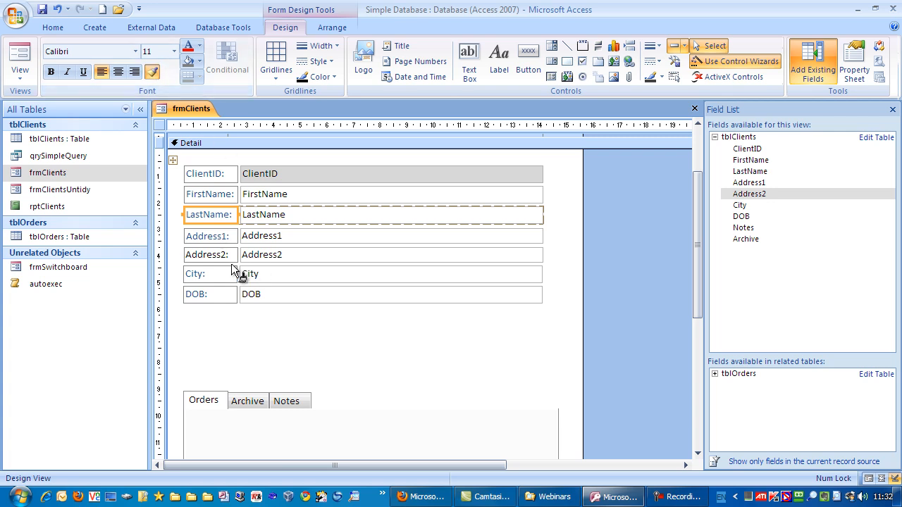
pyautogui.moveTo(211, 256)
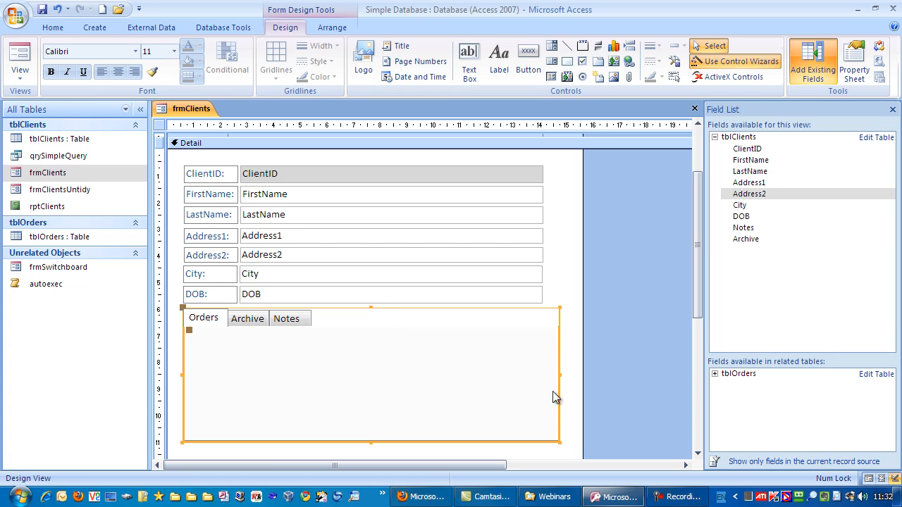
# Drag the Form Footer bar up so the Detail section ends just below the tabs
pyautogui.scroll(-3)
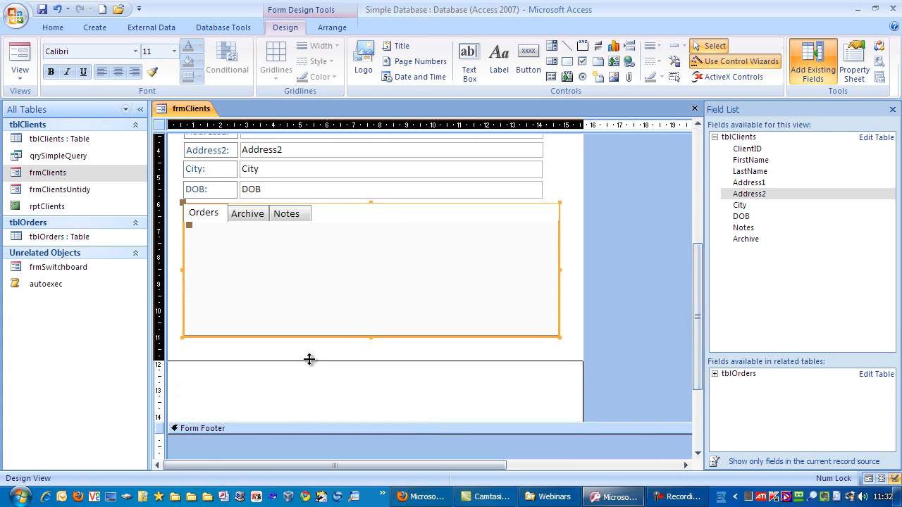
pyautogui.moveTo(311, 359); pyautogui.dragTo(310, 357)
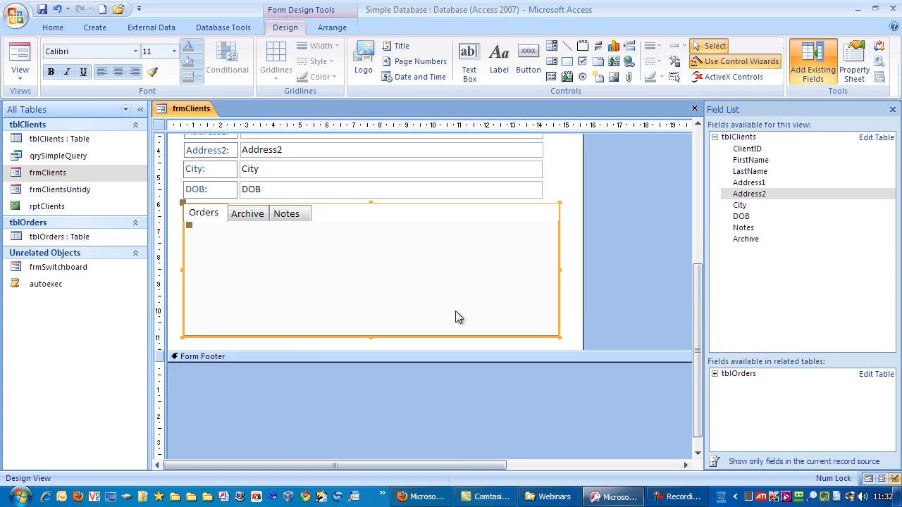
pyautogui.scroll(3)
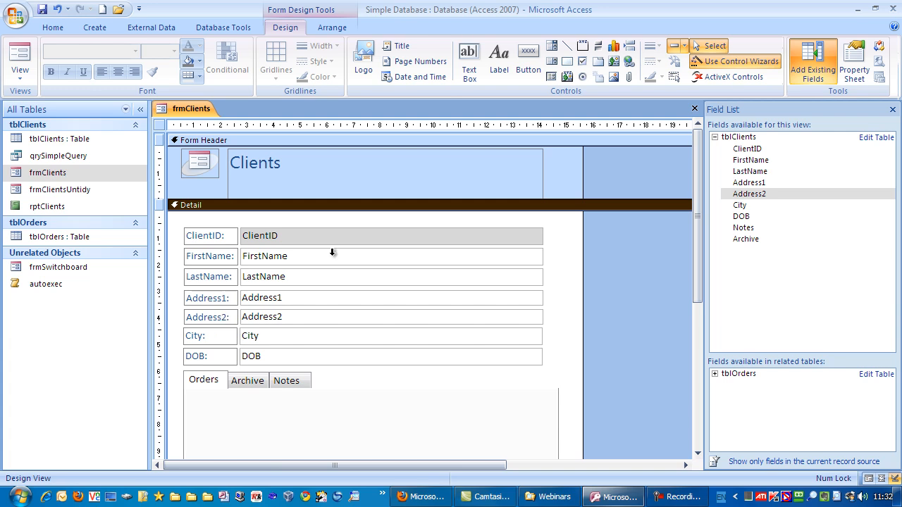
pyautogui.moveTo(224, 358)
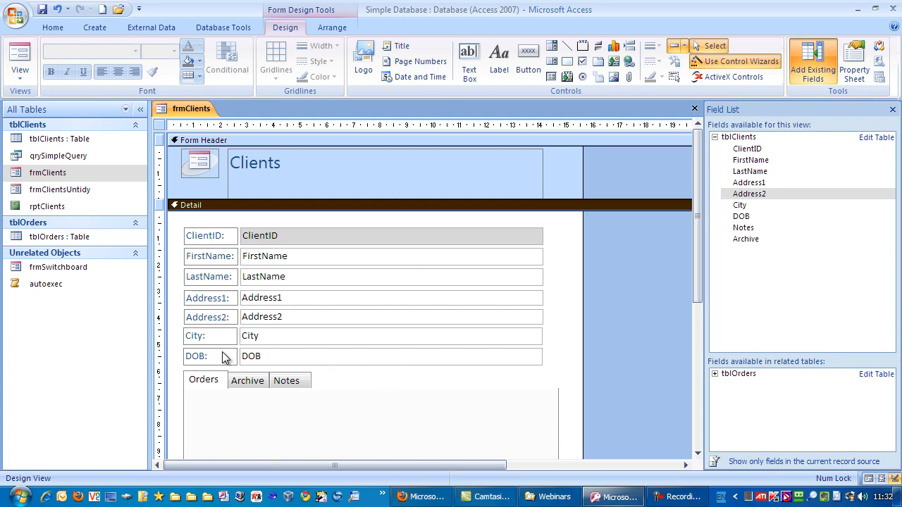
pyautogui.moveTo(252, 323)
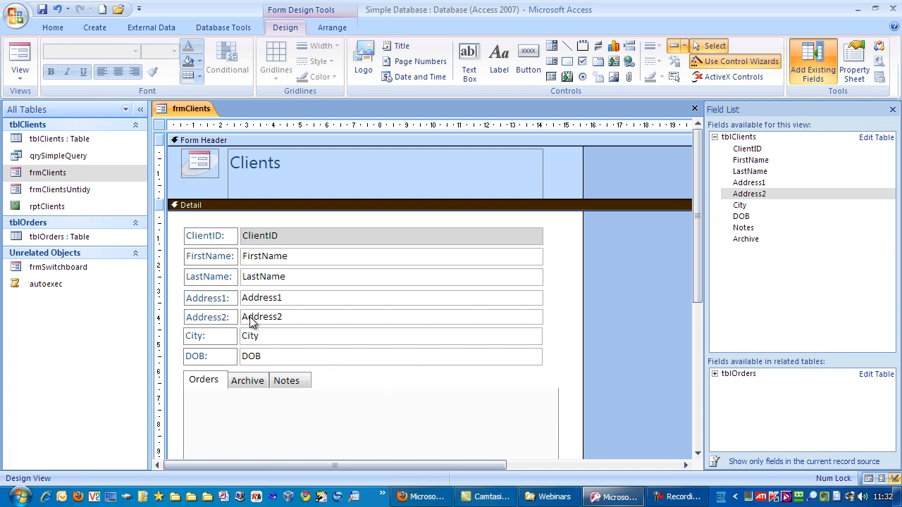
pyautogui.moveTo(286, 298)
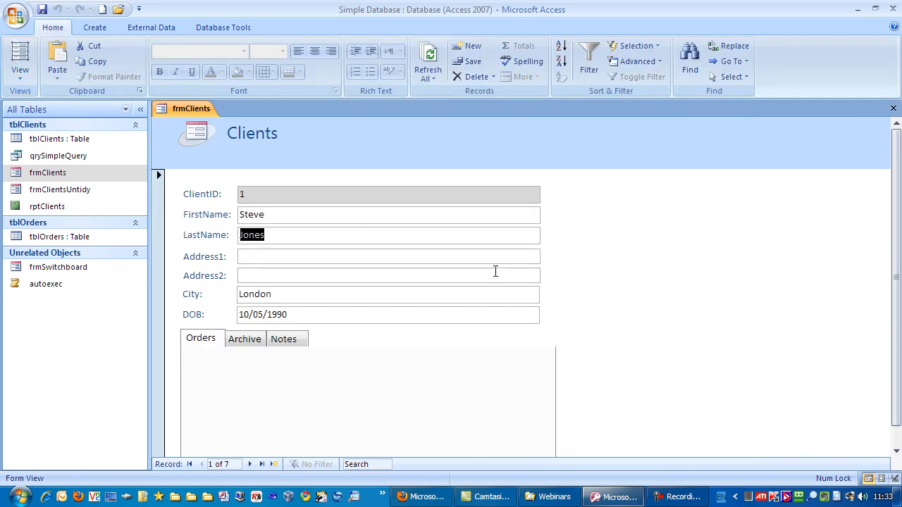
# Open the View dropdown listing the available form views
pyautogui.click(388, 294)
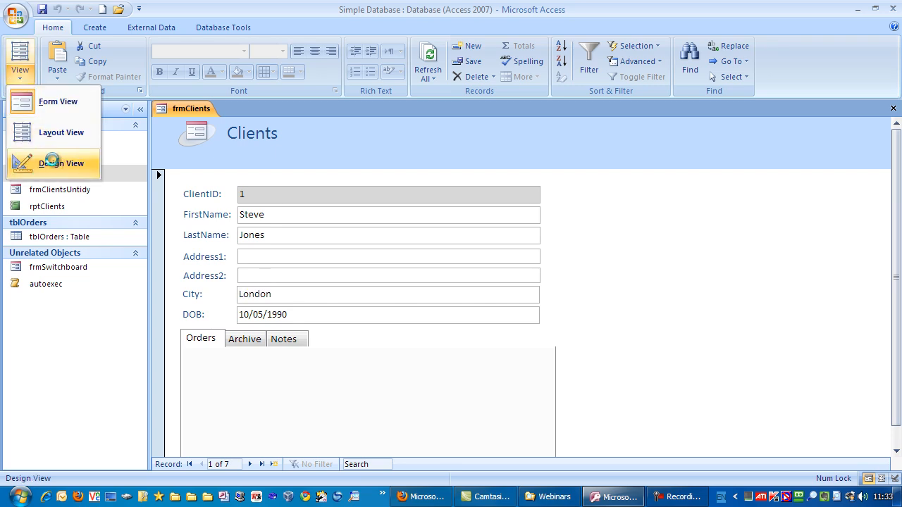
# Set tab order to ClientID, FirstName, LastName, Address1, Address2, City, DOB, then tabs
pyautogui.click(61, 163)
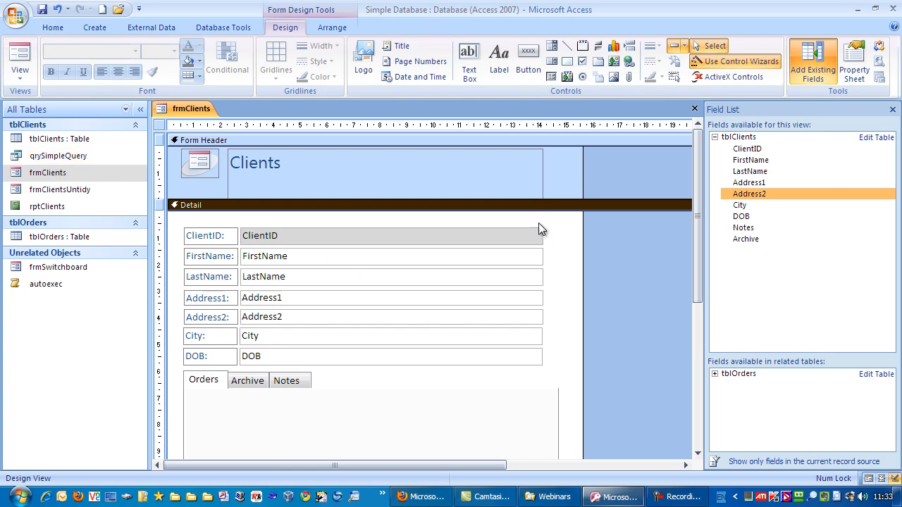
pyautogui.rightClick(539, 225)
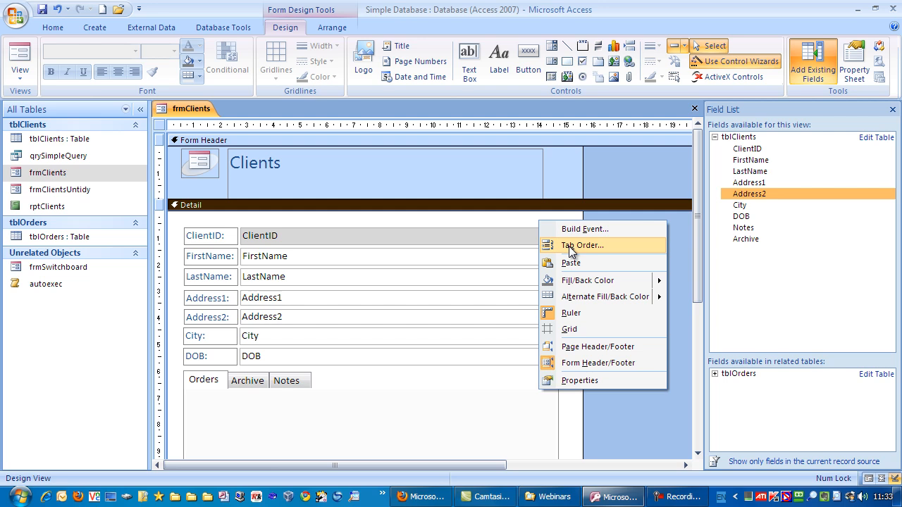
pyautogui.click(582, 245)
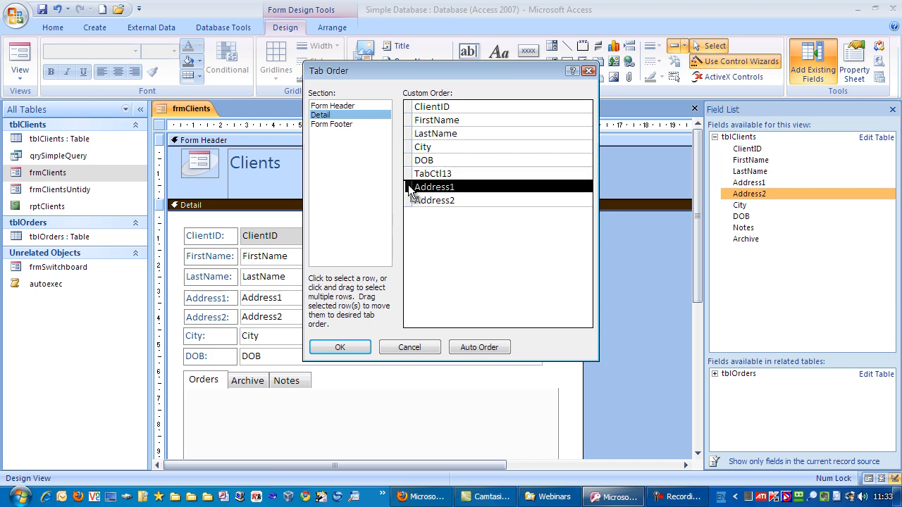
pyautogui.moveTo(433, 186); pyautogui.dragTo(433, 147)
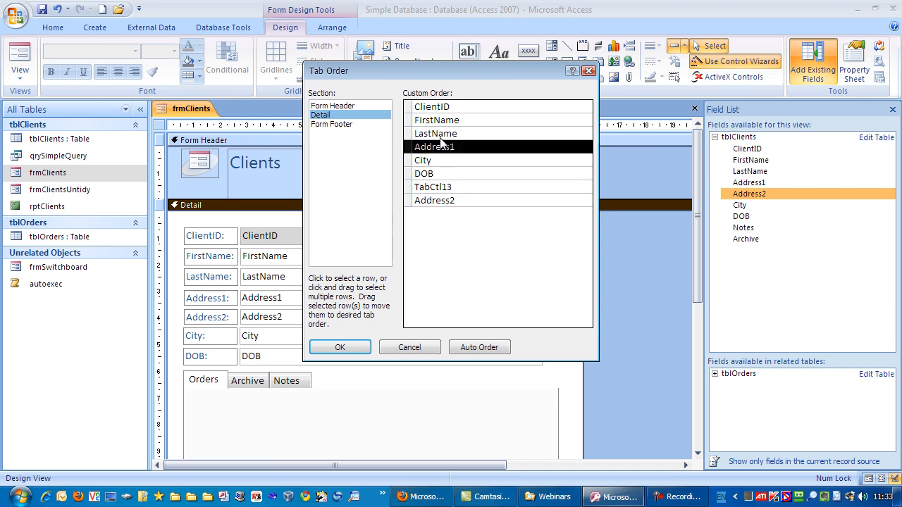
pyautogui.click(433, 200)
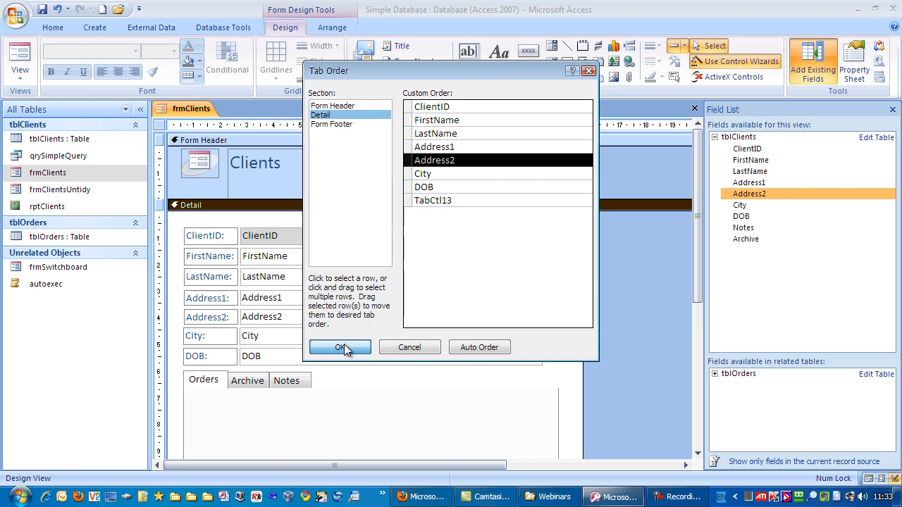
pyautogui.click(340, 346)
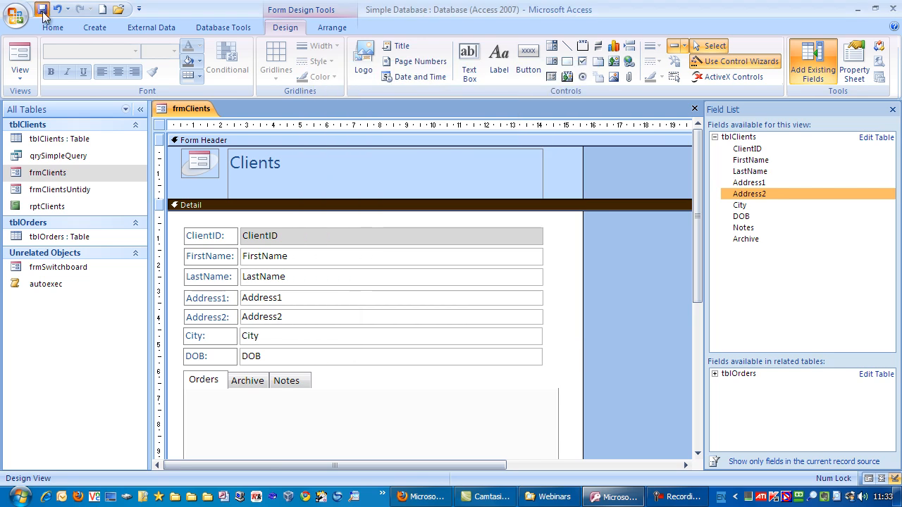
# Save frmClients and tab through Form View to confirm Address1 and Address2 follow LastName
pyautogui.click(20, 56)
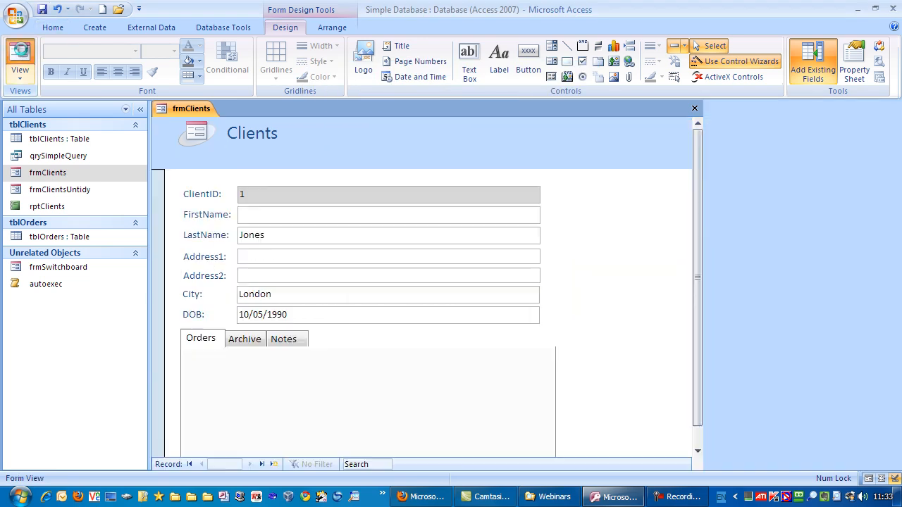
pyautogui.click(20, 60)
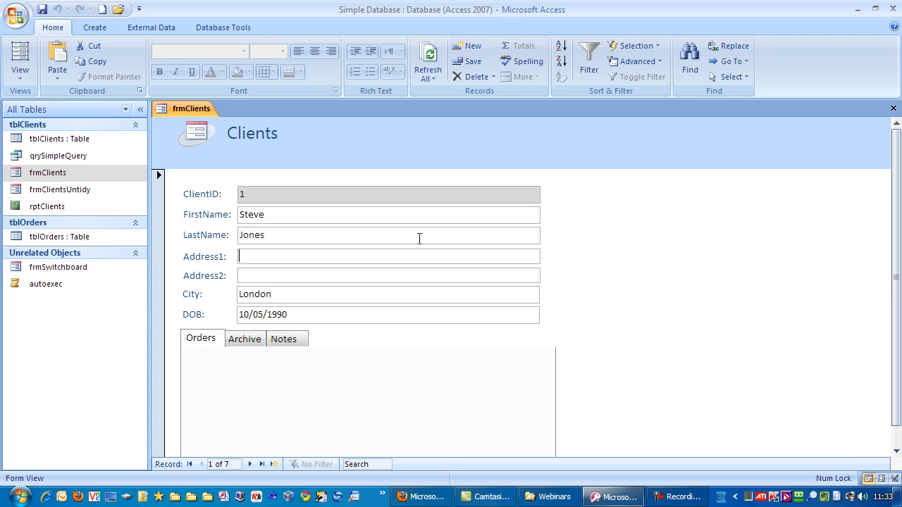
pyautogui.click(388, 314)
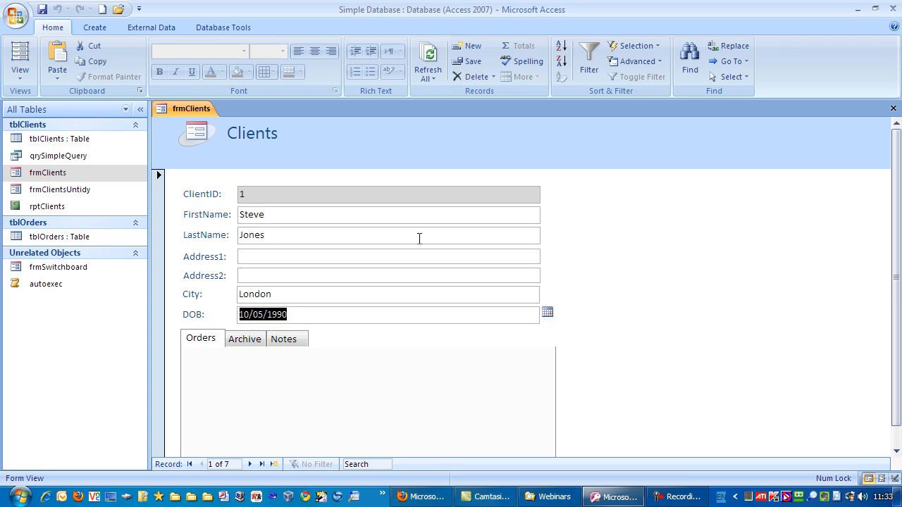
pyautogui.moveTo(415, 232)
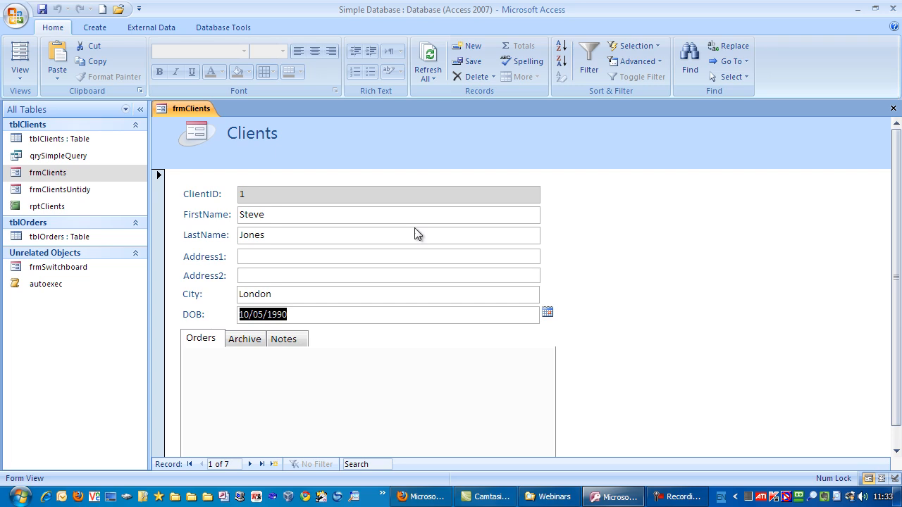
pyautogui.moveTo(402, 232)
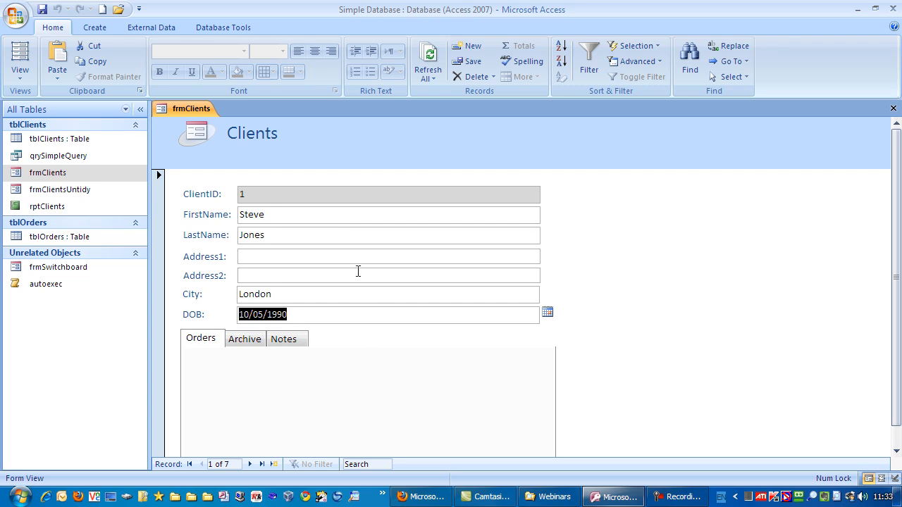
pyautogui.moveTo(330, 330)
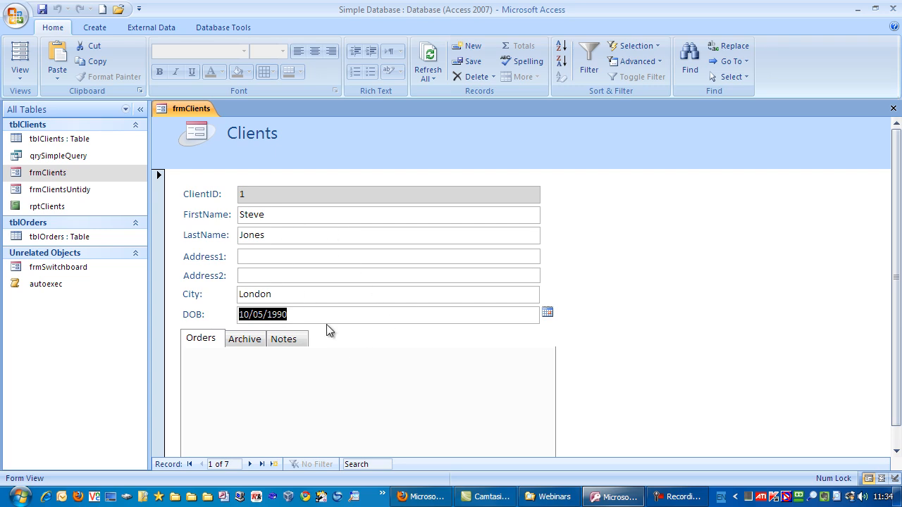